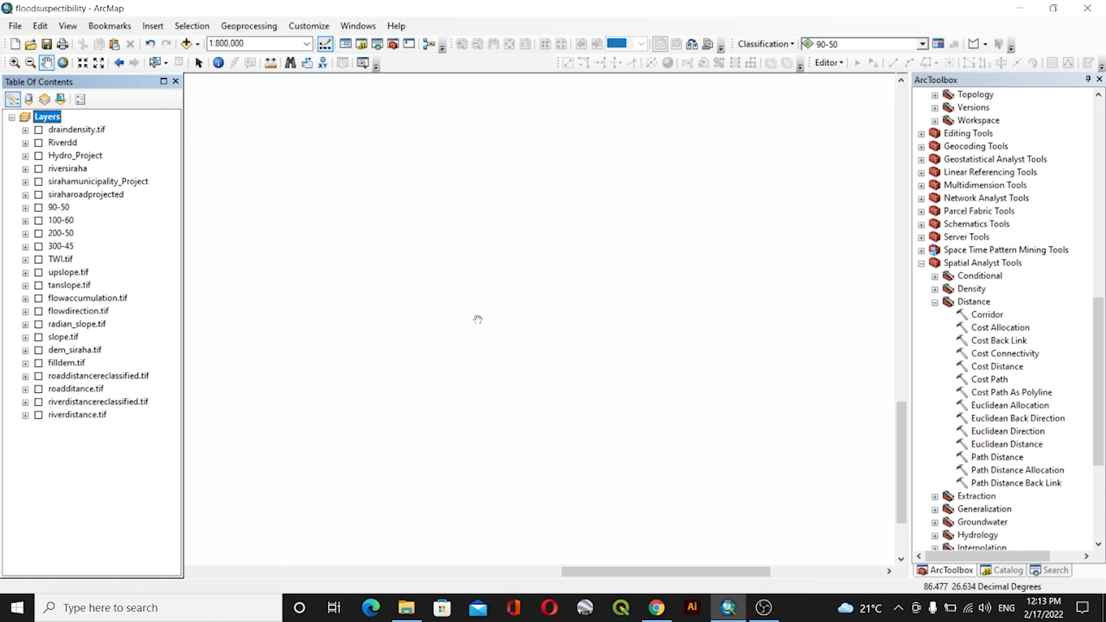
mouse_move(405, 608)
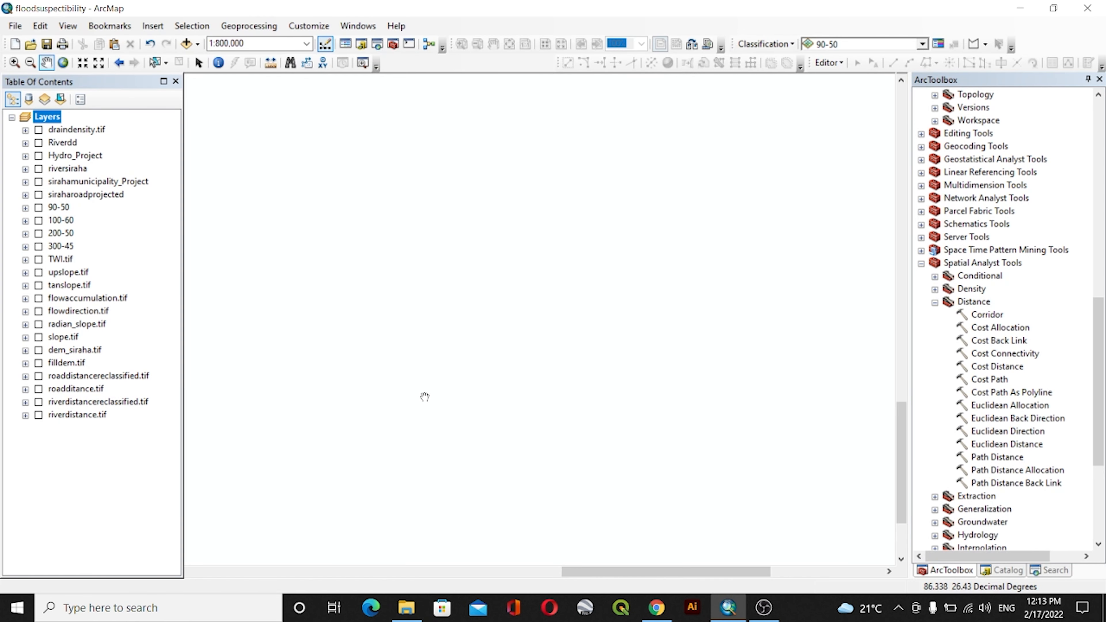
mouse_move(427, 395)
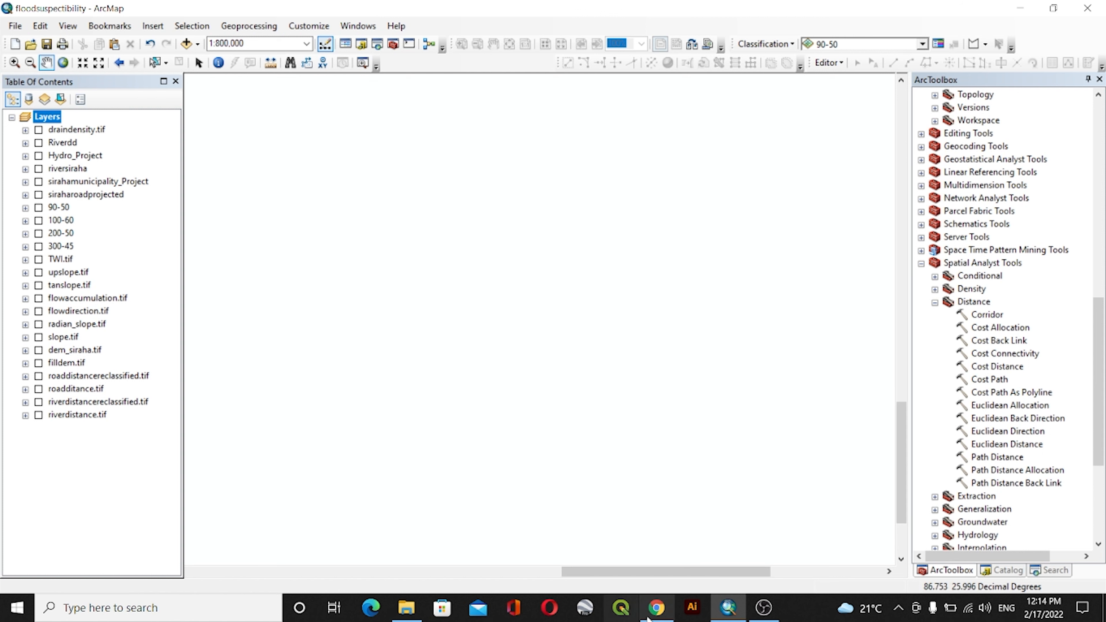
Step: Review the NDVI formula search results and return to the ArcMap document
click(656, 608)
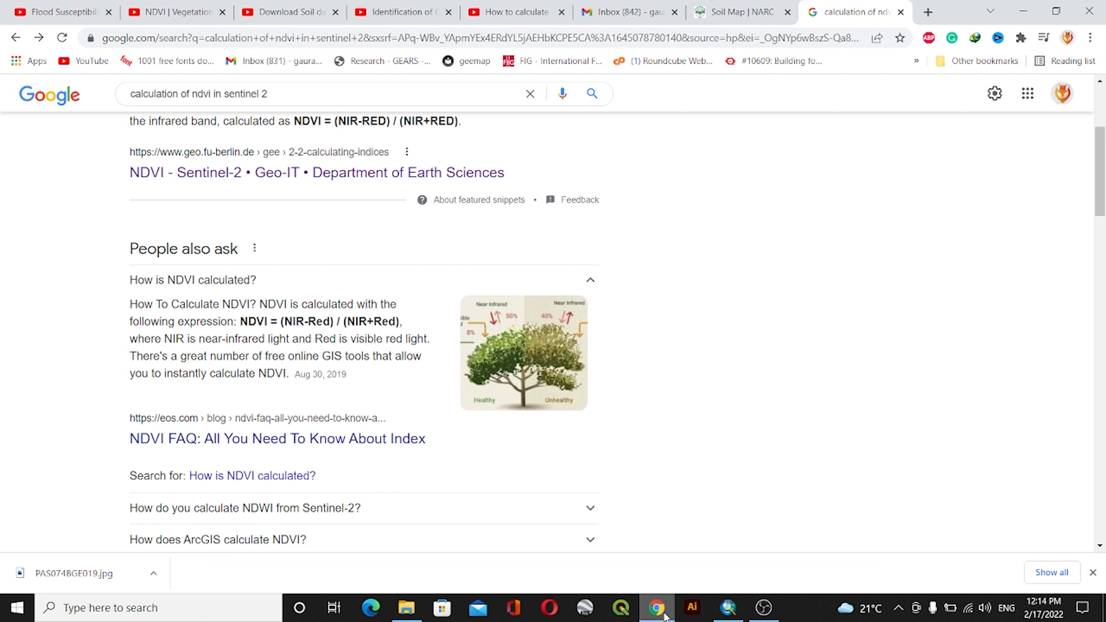
mouse_move(664, 560)
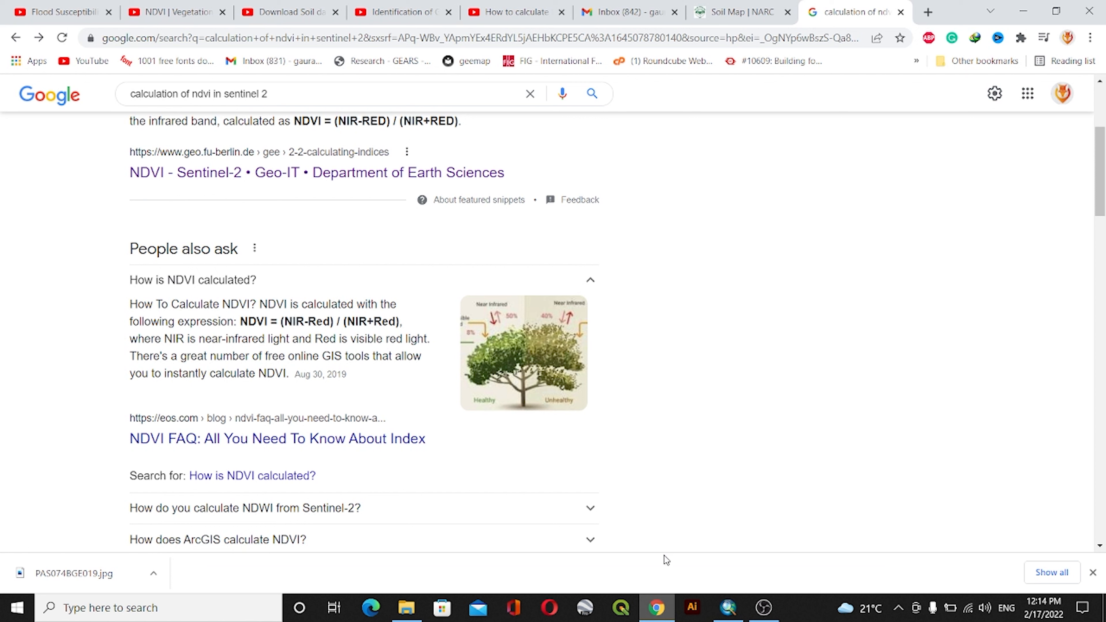
mouse_move(620, 362)
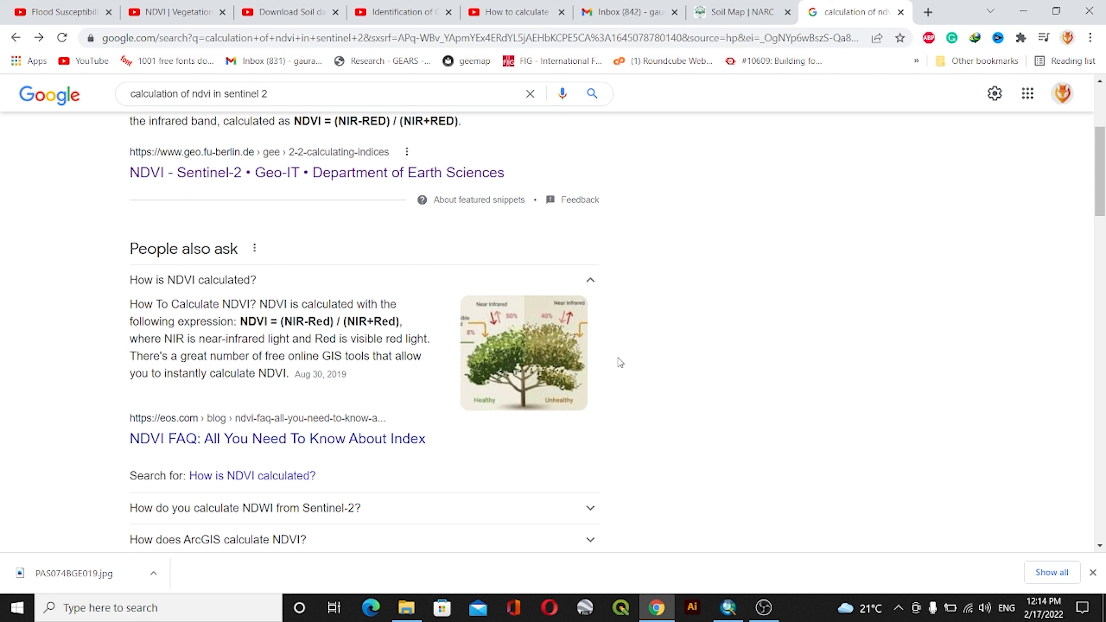
mouse_move(642, 413)
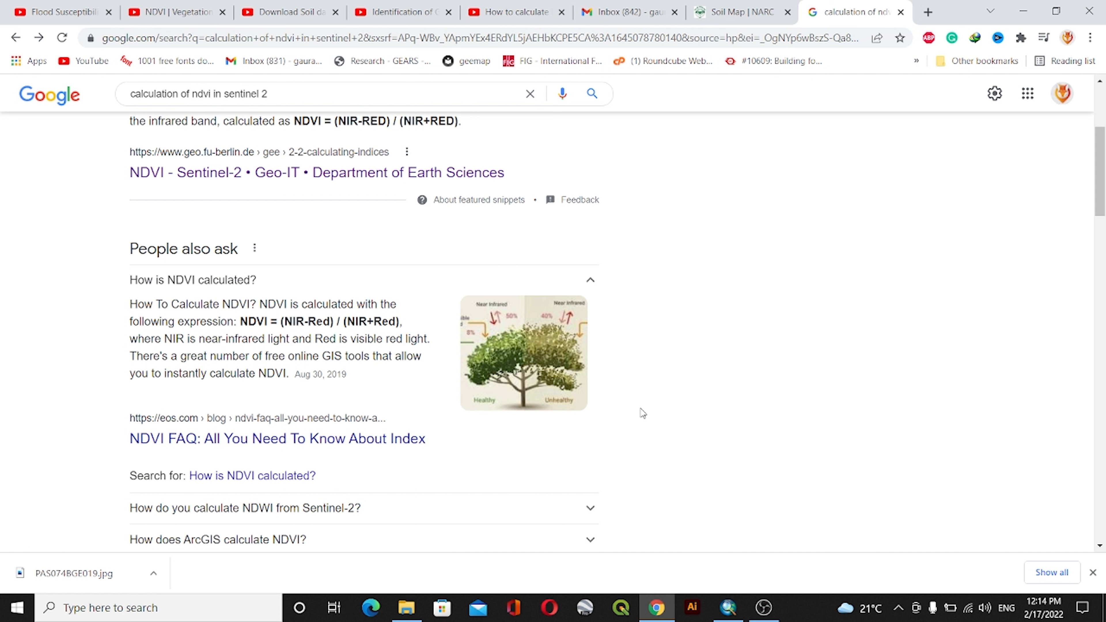
mouse_move(645, 182)
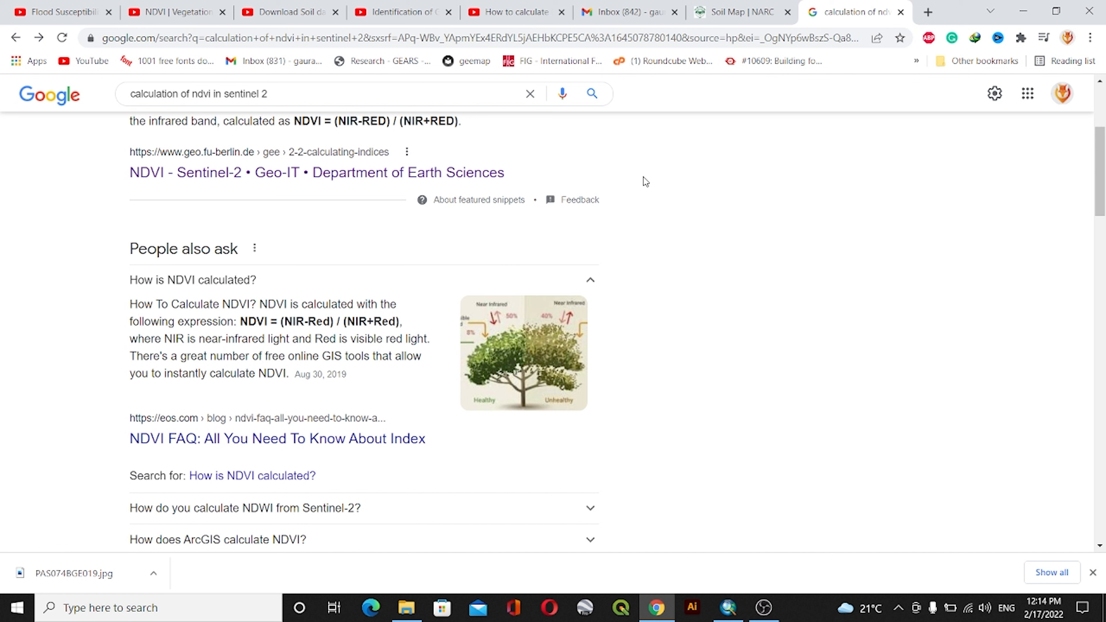
mouse_move(724, 369)
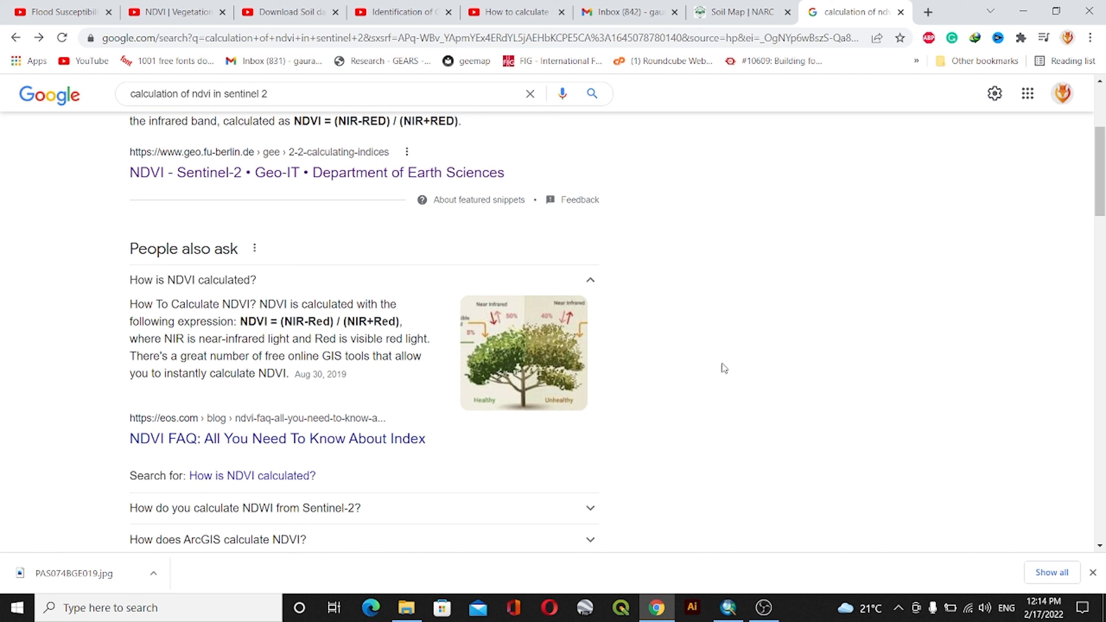
mouse_move(62, 173)
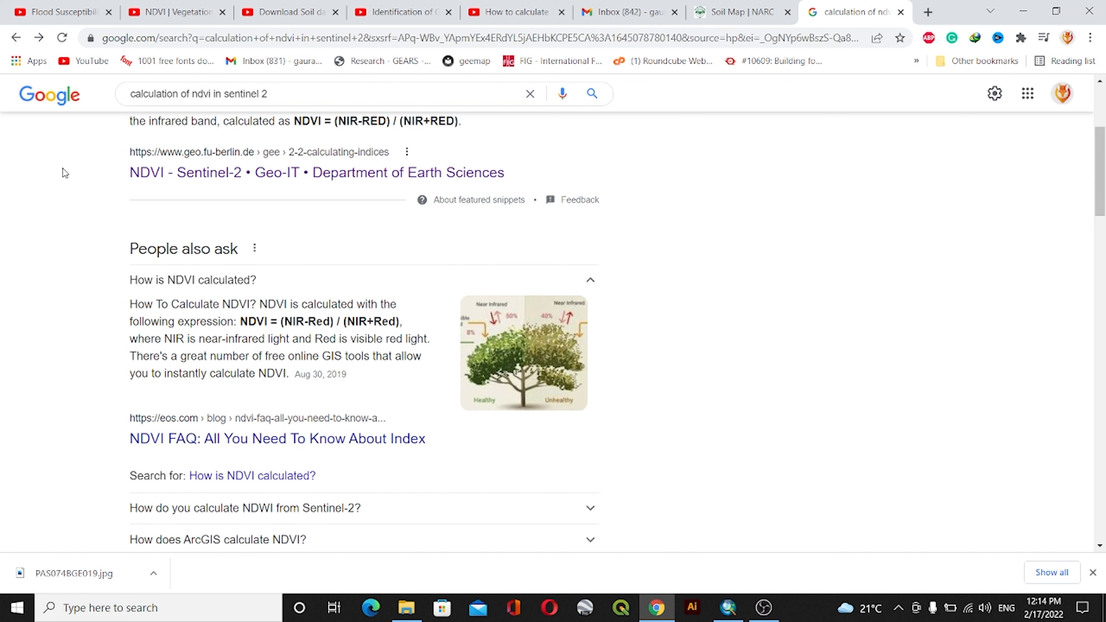
mouse_move(727, 607)
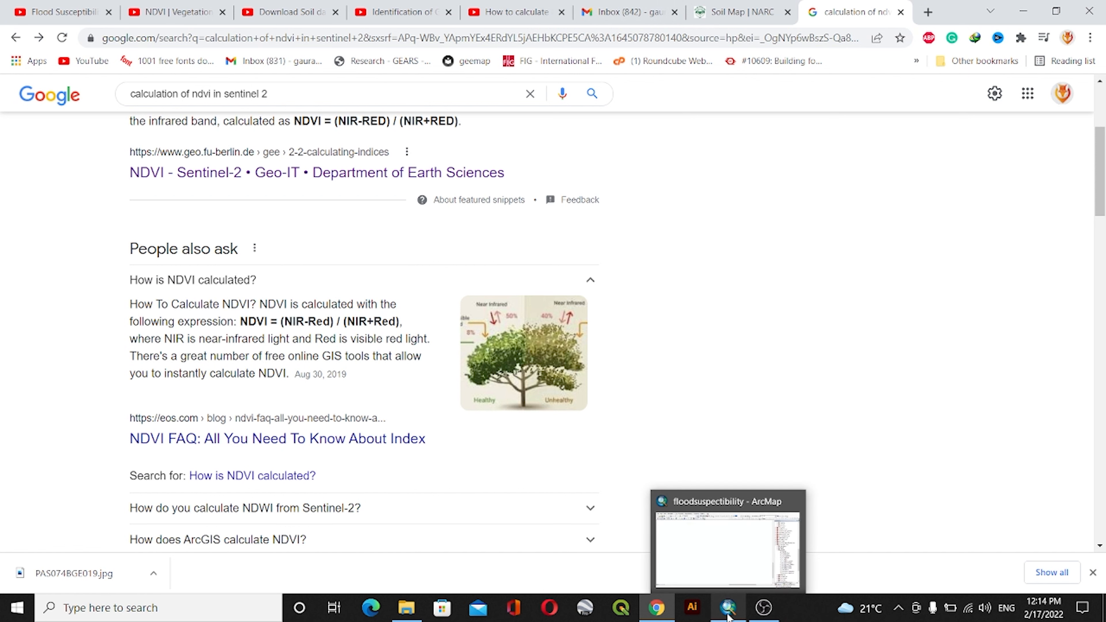
click(727, 540)
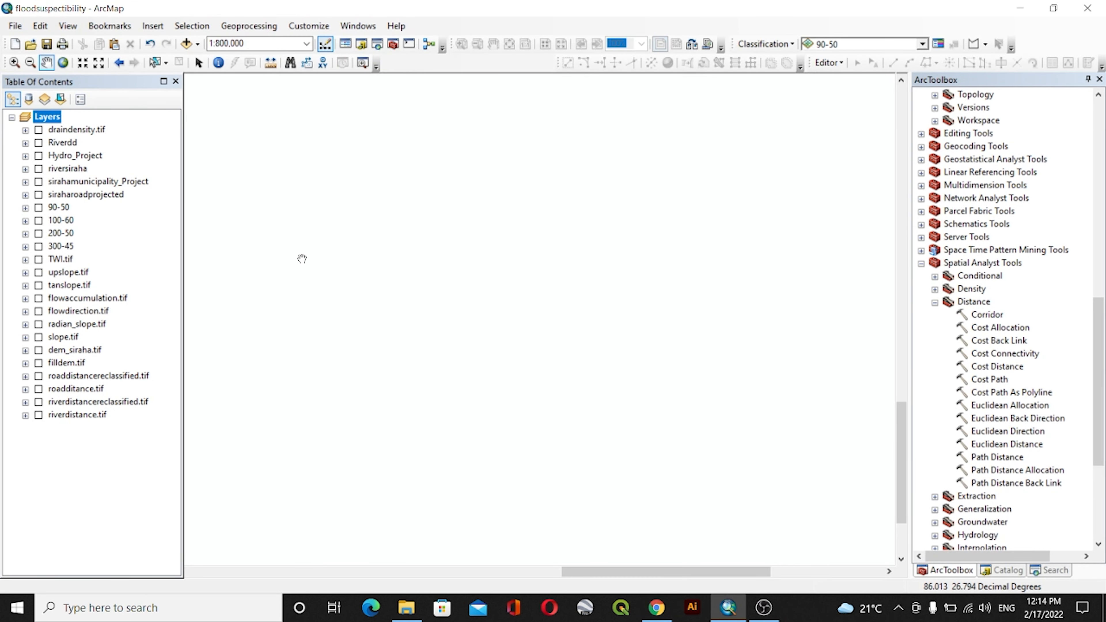
mouse_move(479, 584)
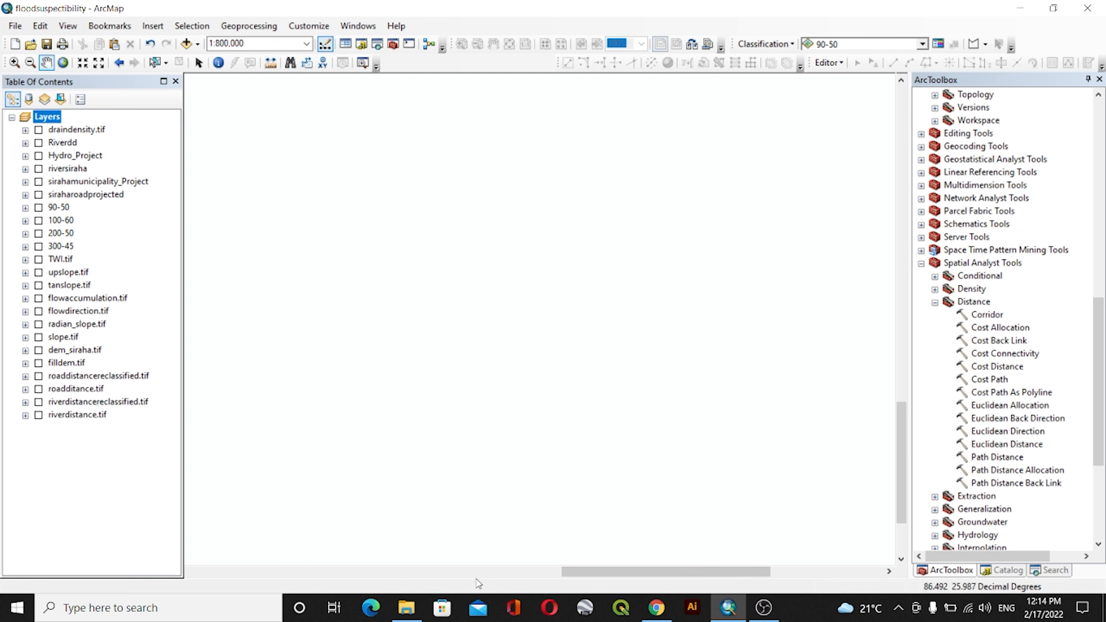
click(406, 607)
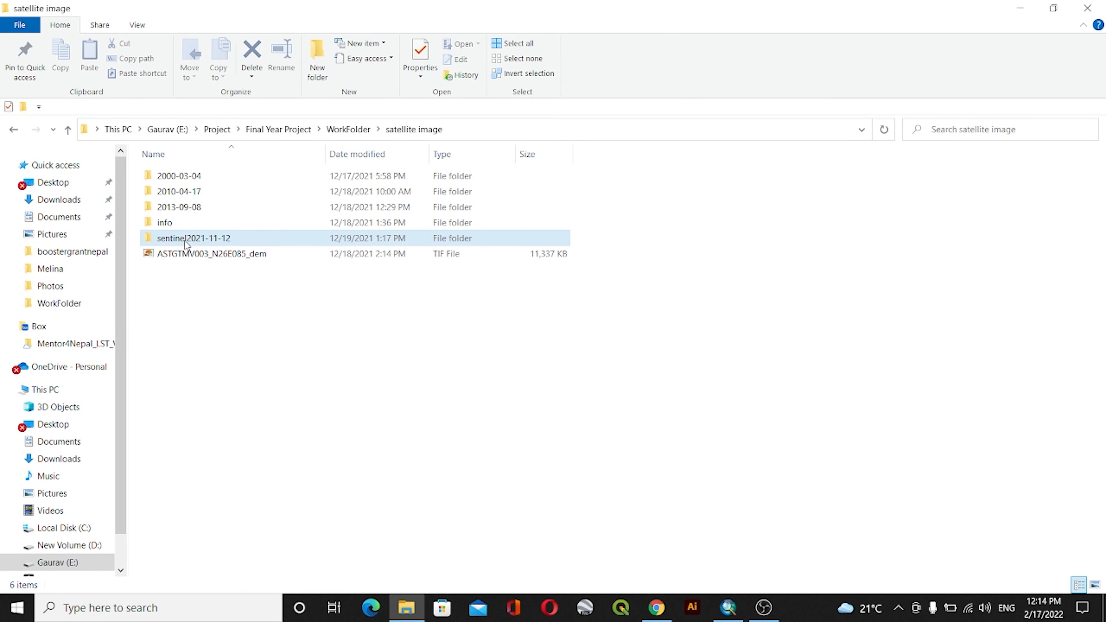
Step: Browse into sentinel2021-11-12 > GRANULE > tile > IMG_DATA > R10m folder of 10 m bands
double_click(194, 238)
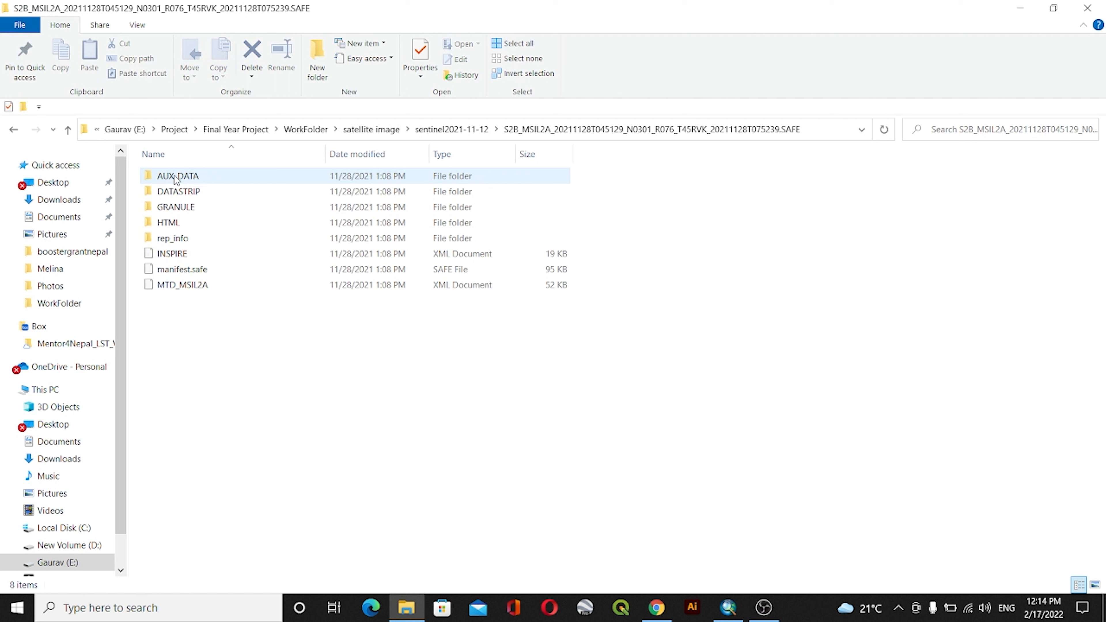
double_click(175, 207)
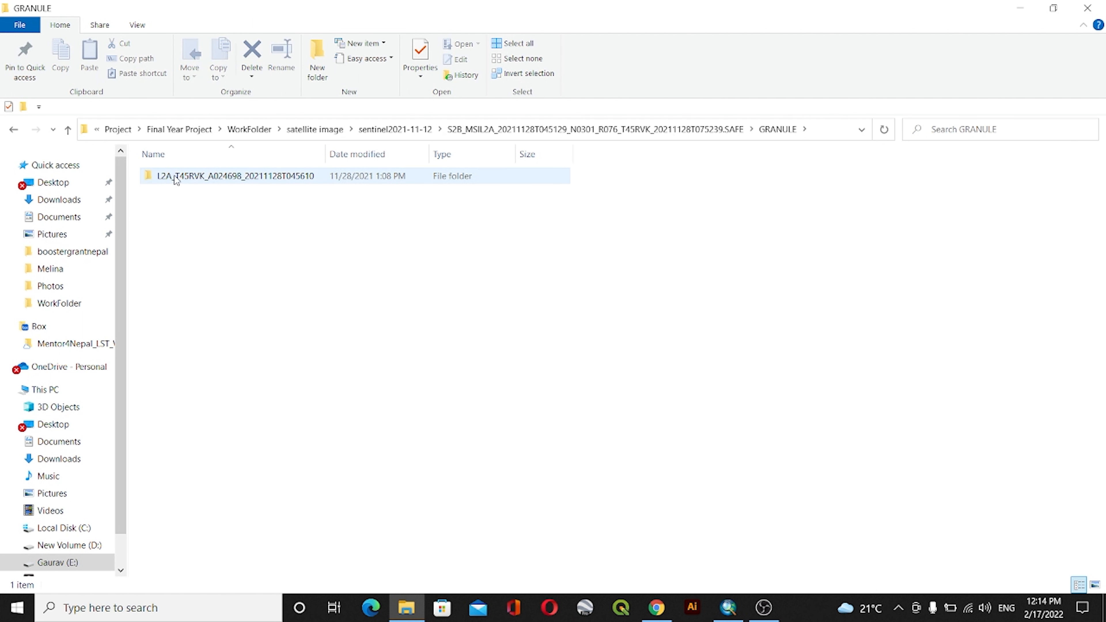
double_click(235, 176)
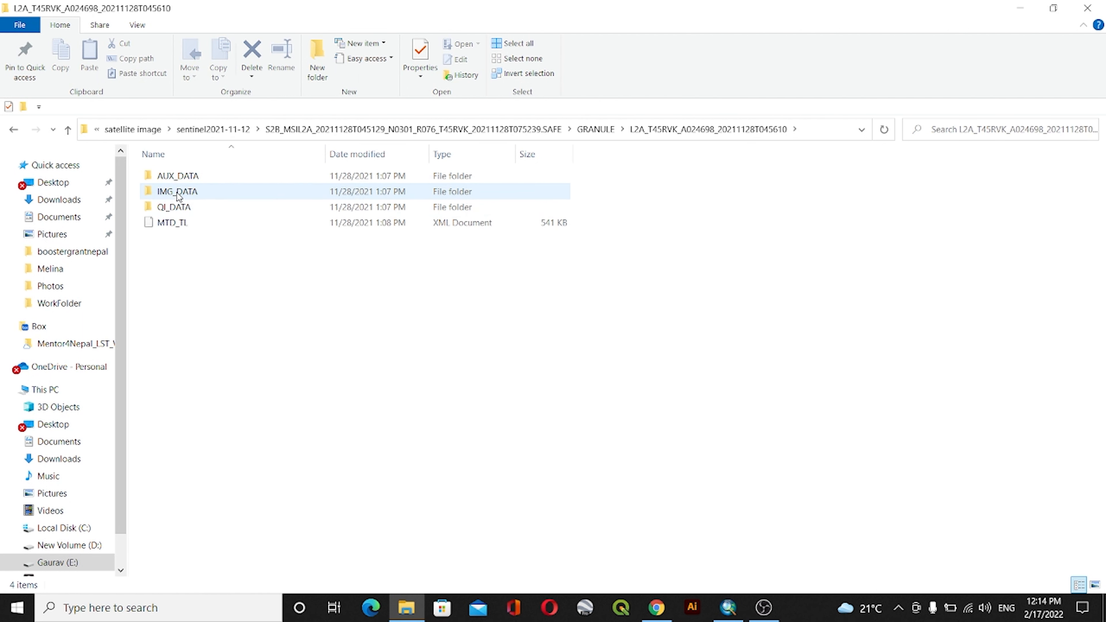
double_click(176, 192)
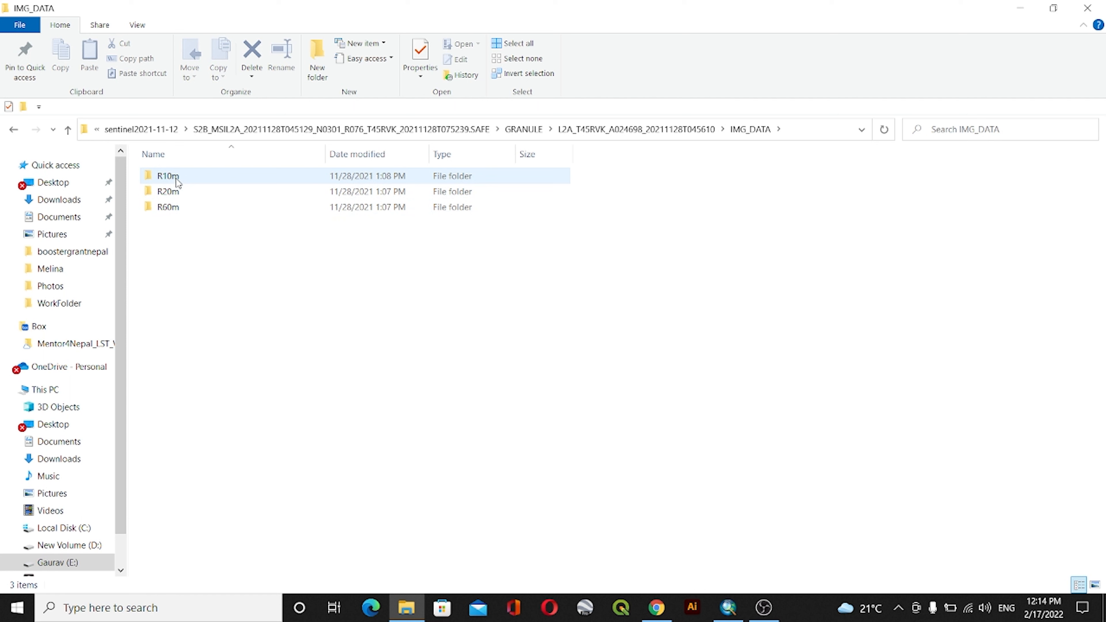
double_click(167, 176)
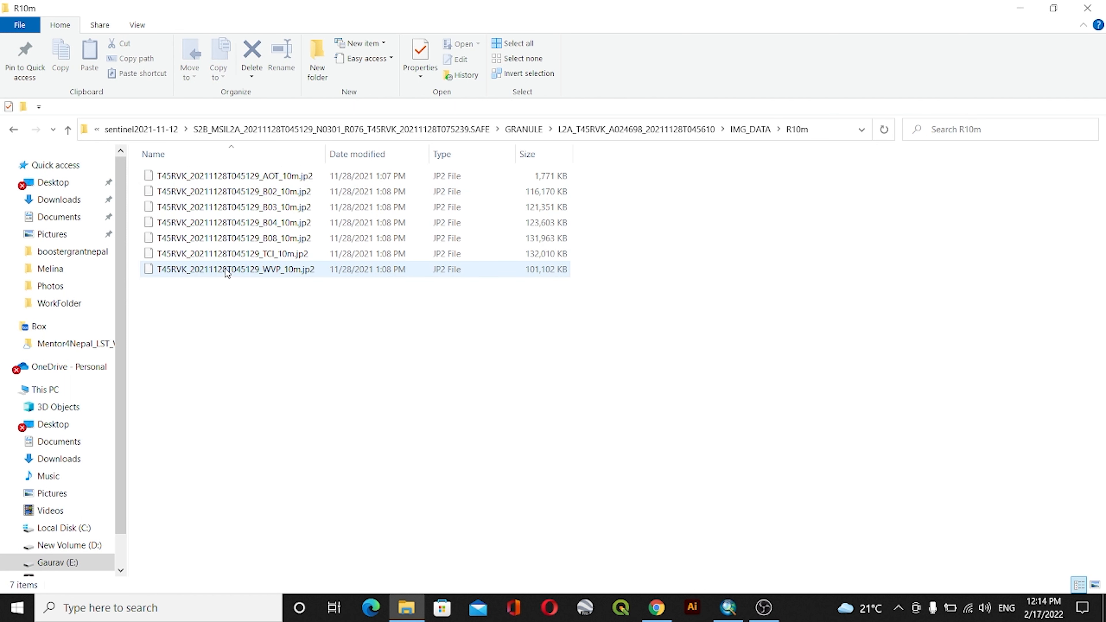
Step: Select the B08 and B04 .jp2 band images together and add them to the ArcMap map
click(233, 238)
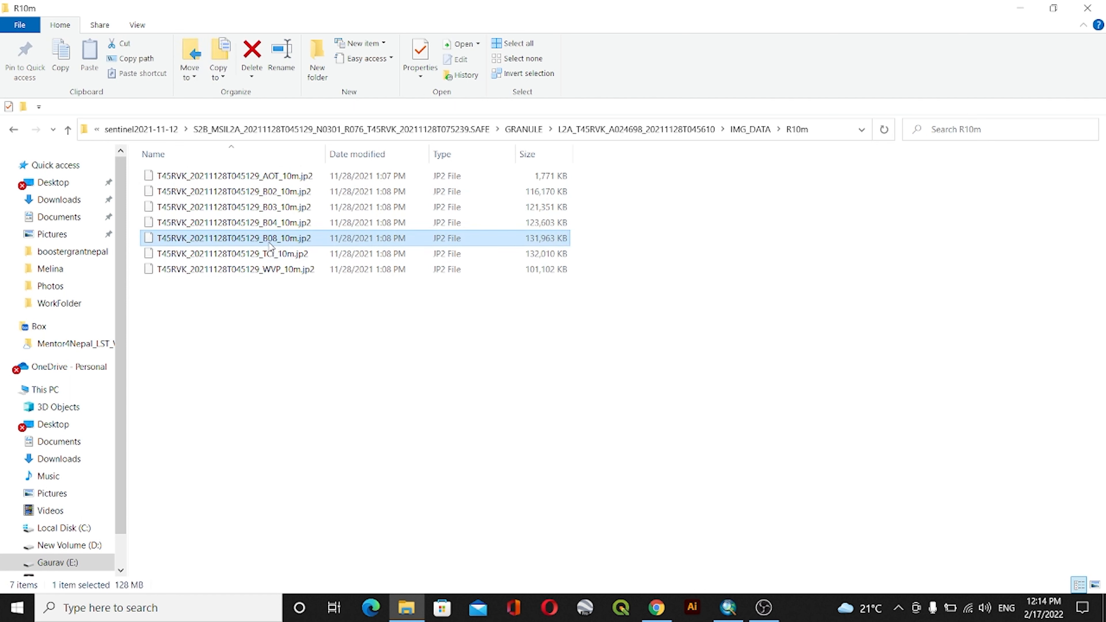
click(233, 223)
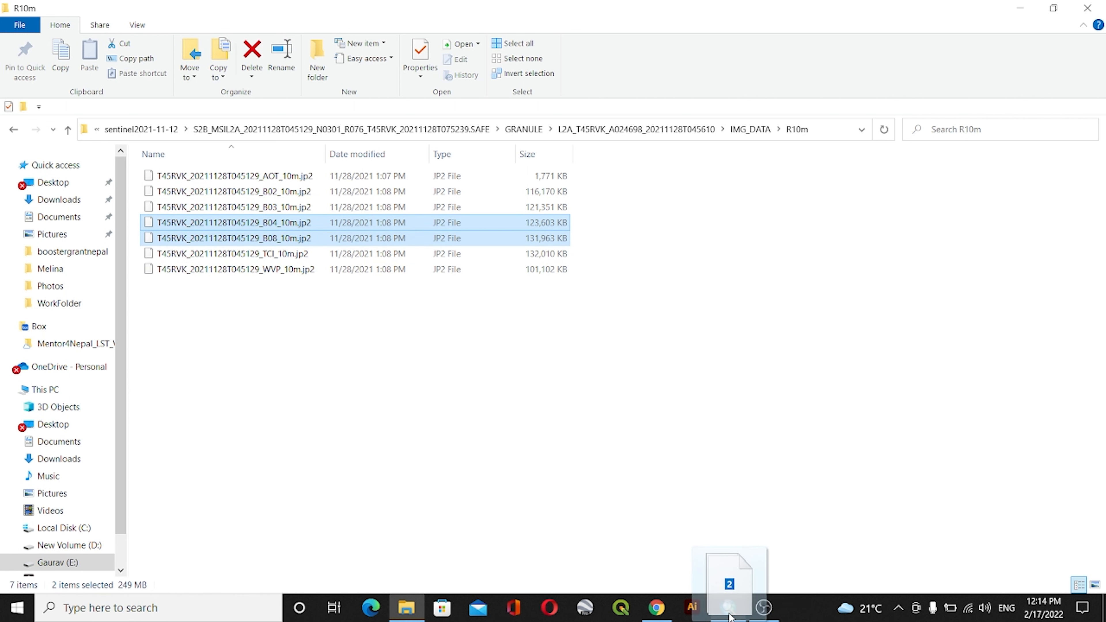
click(728, 608)
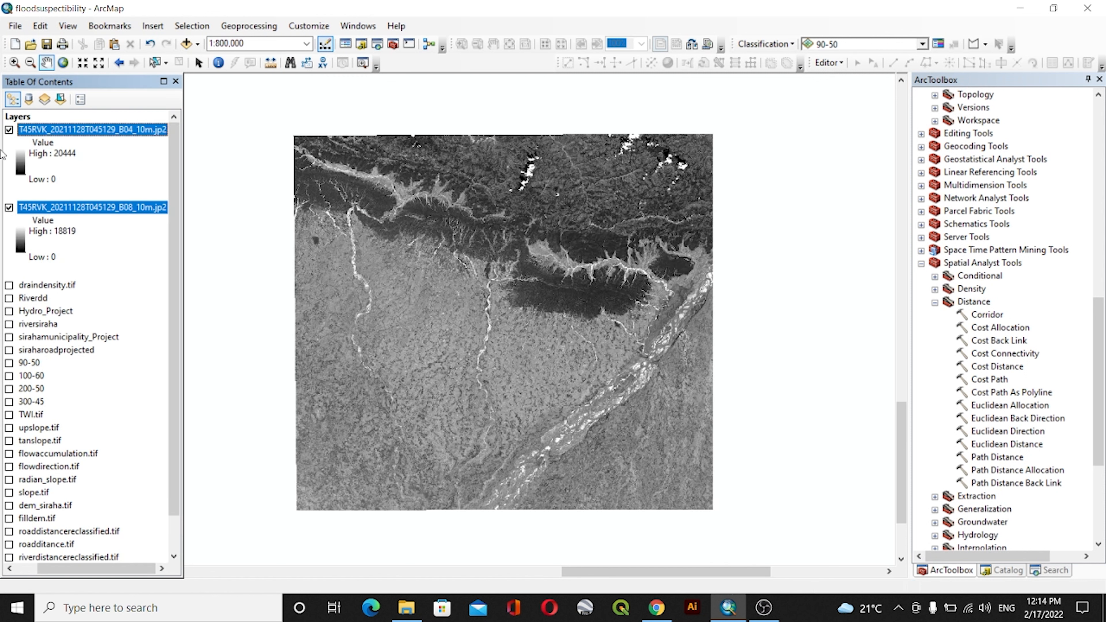
Step: Turn on sirahamunicipality_Project and move it above the band layers, zooming to the boundary
scroll(down, 3)
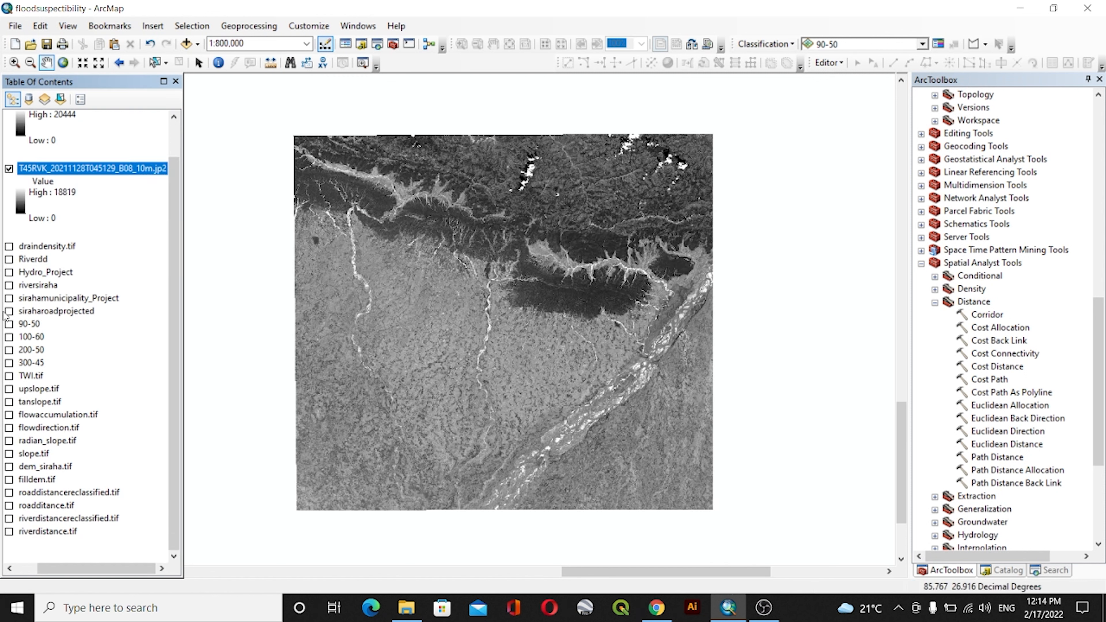
click(9, 298)
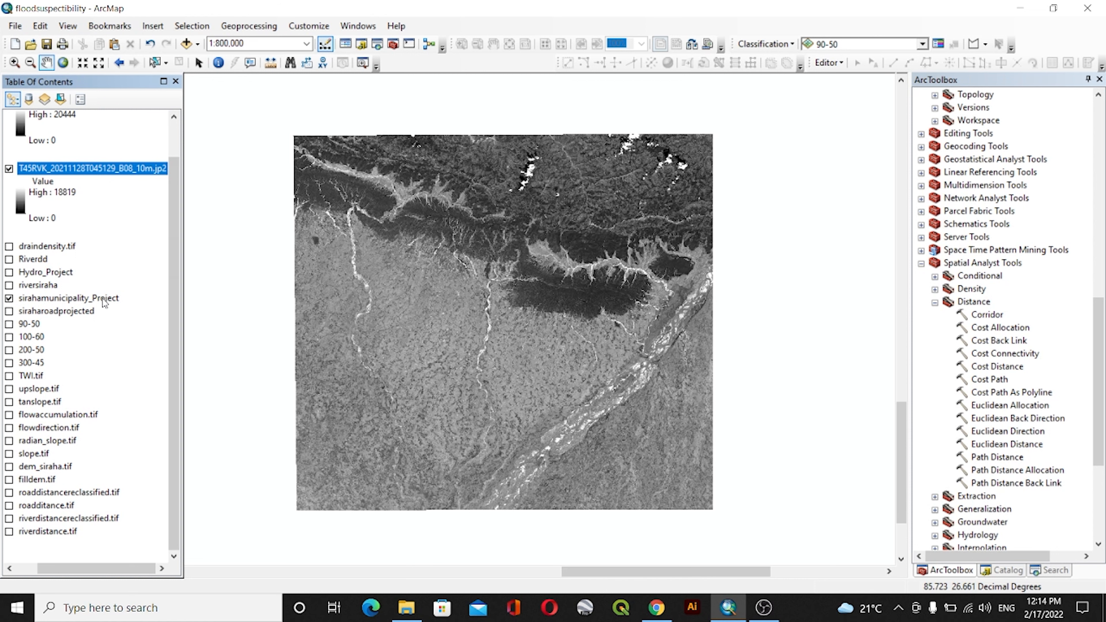
click(68, 298)
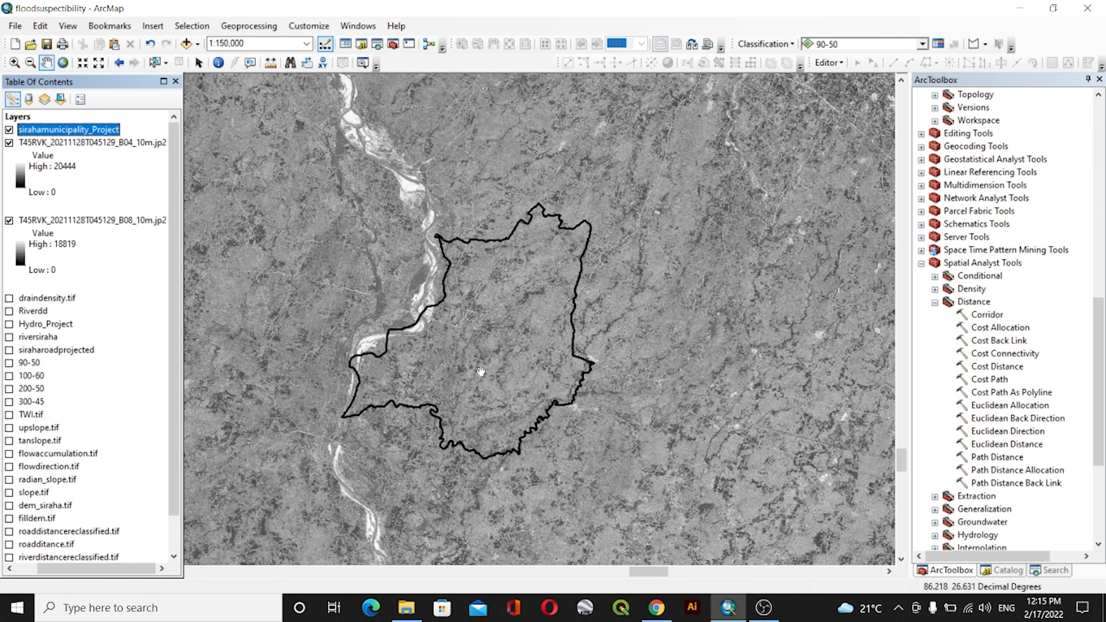
scroll(up, 3)
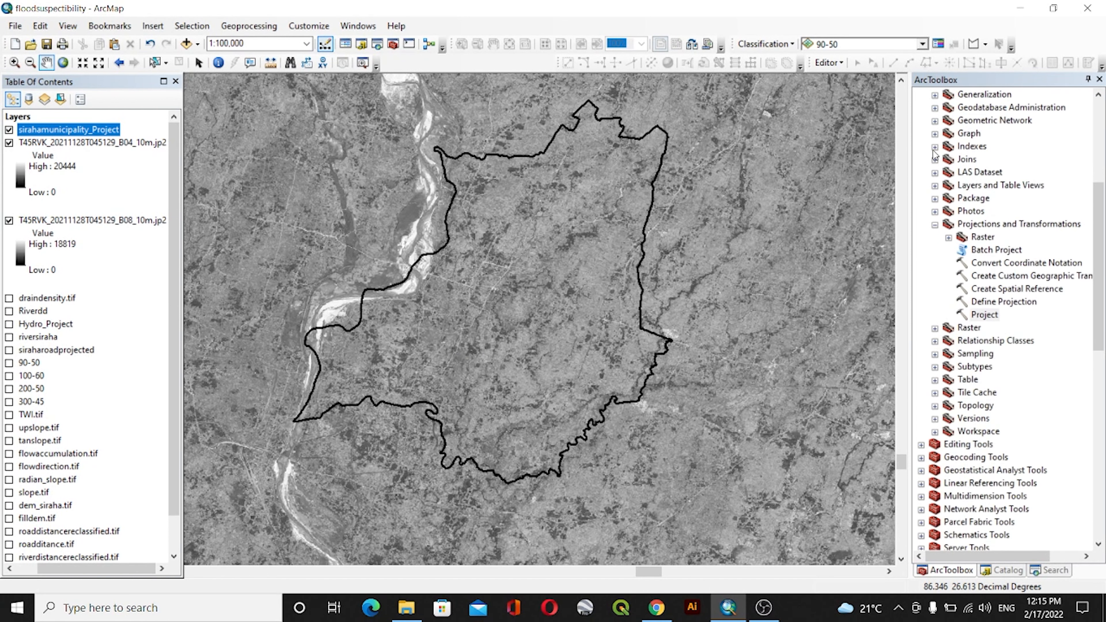
Step: Launch Raster Calculator from Spatial Analyst Tools > Map Algebra in ArcToolbox
click(922, 301)
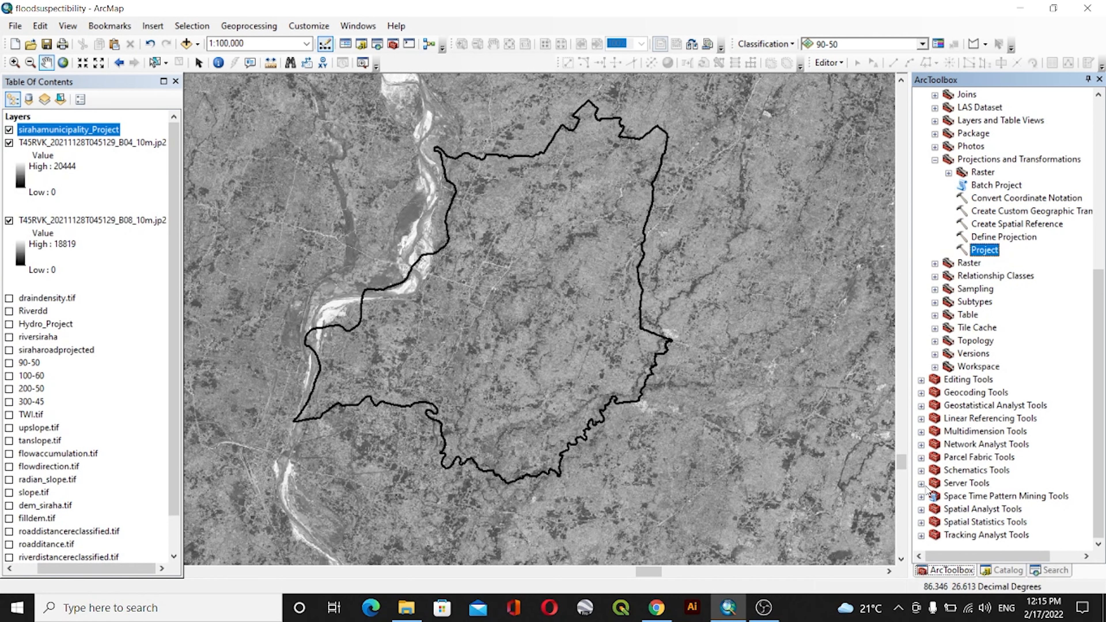
scroll(down, 3)
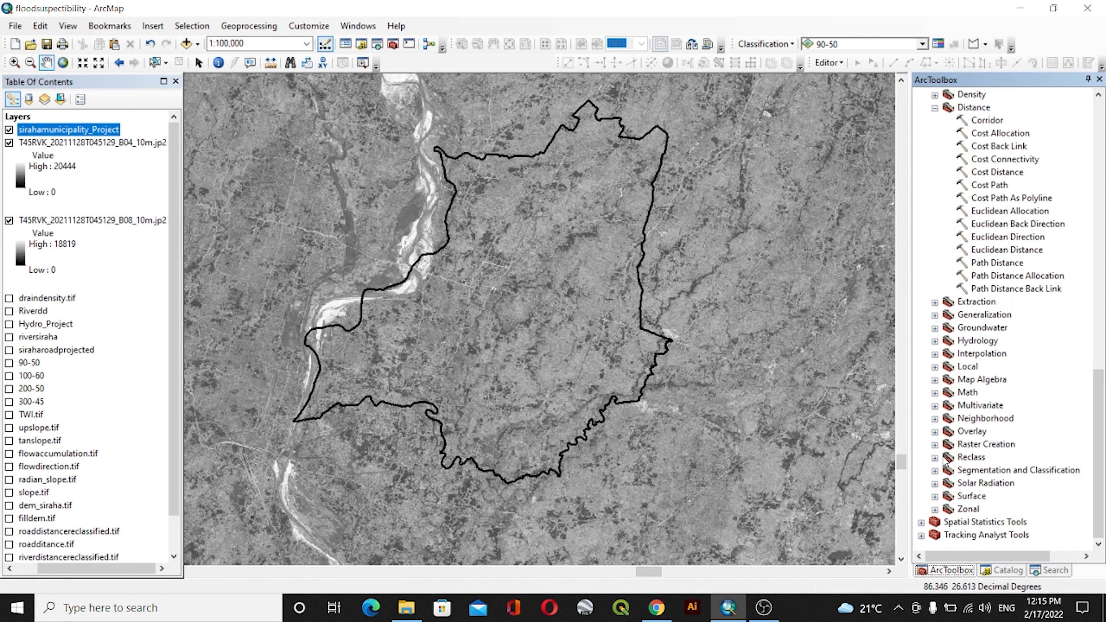
click(935, 379)
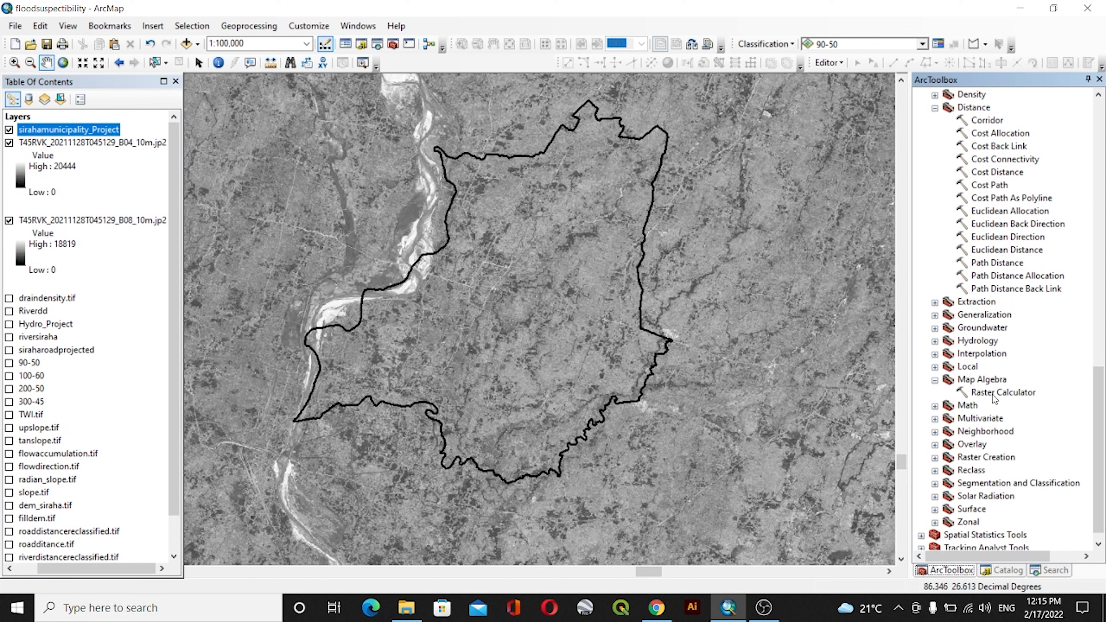
double_click(1002, 393)
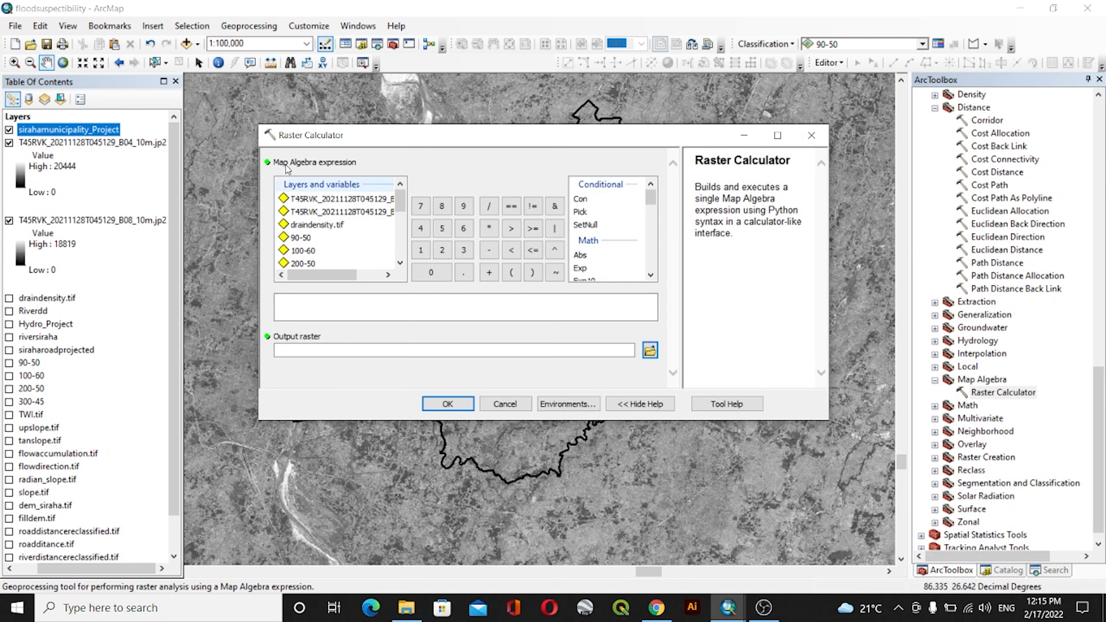
Step: Build the expression Float(B08 - B04) / Float(B08 + B04) from the layer list and operators
scroll(down, 3)
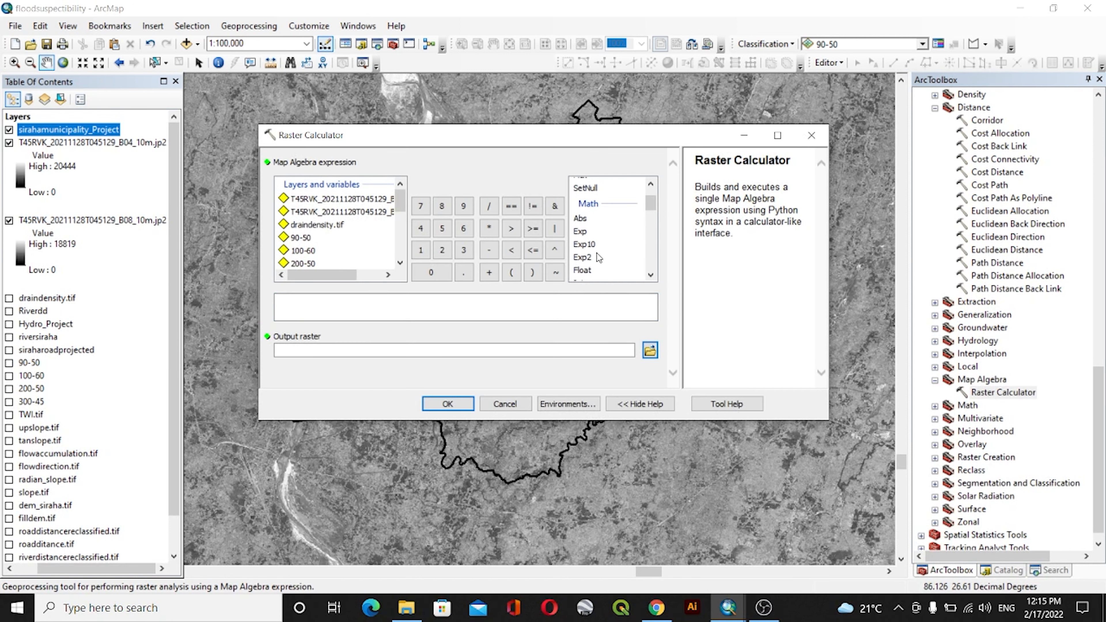
double_click(582, 270)
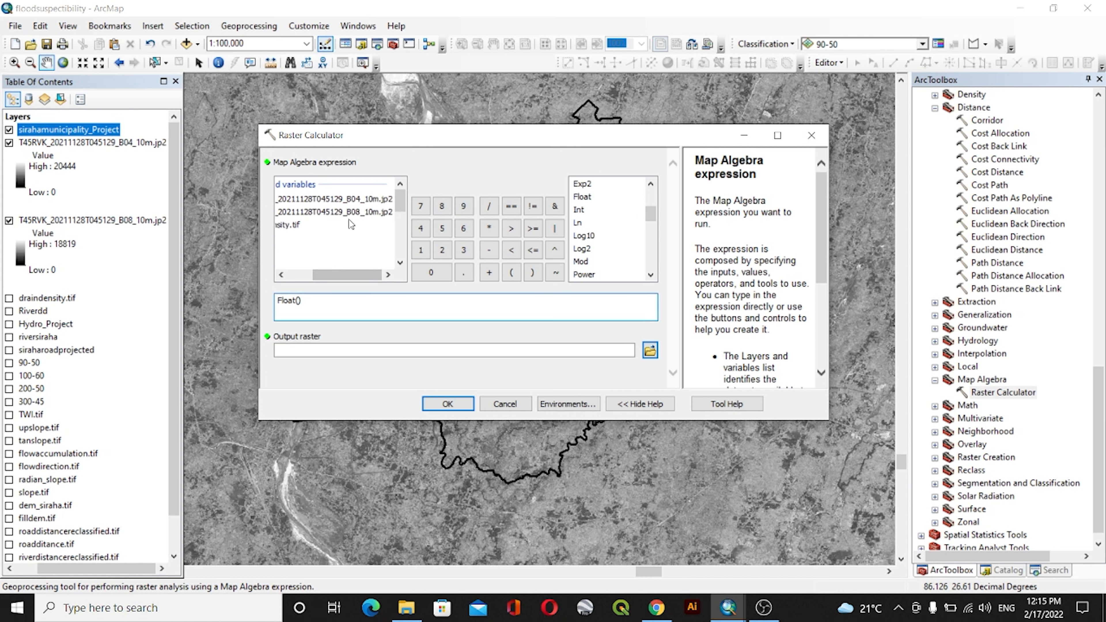
double_click(334, 212)
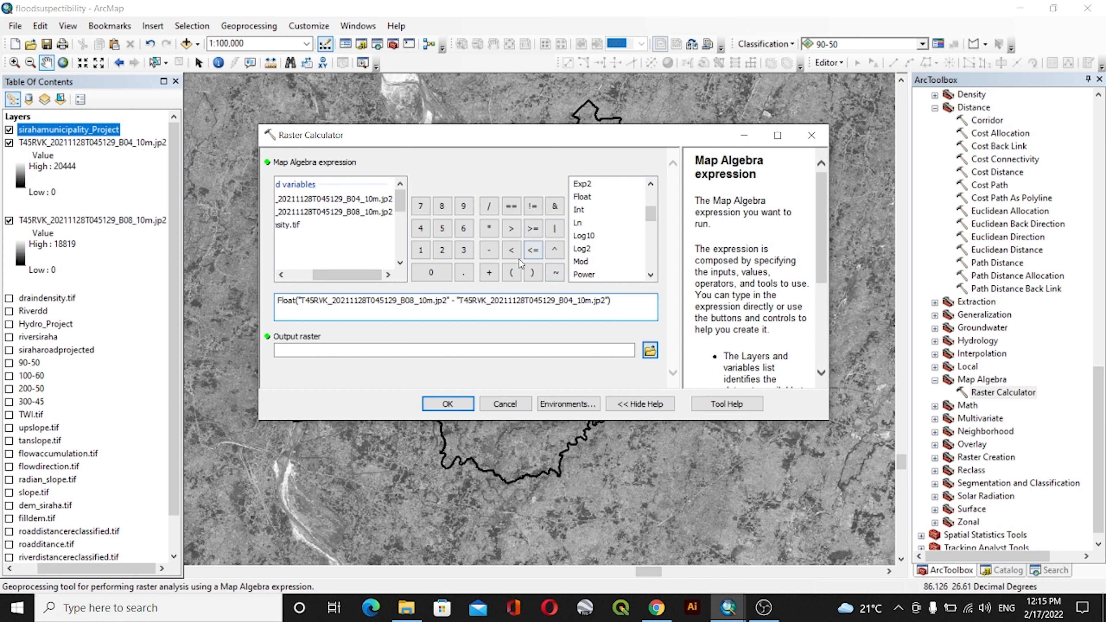
click(489, 205)
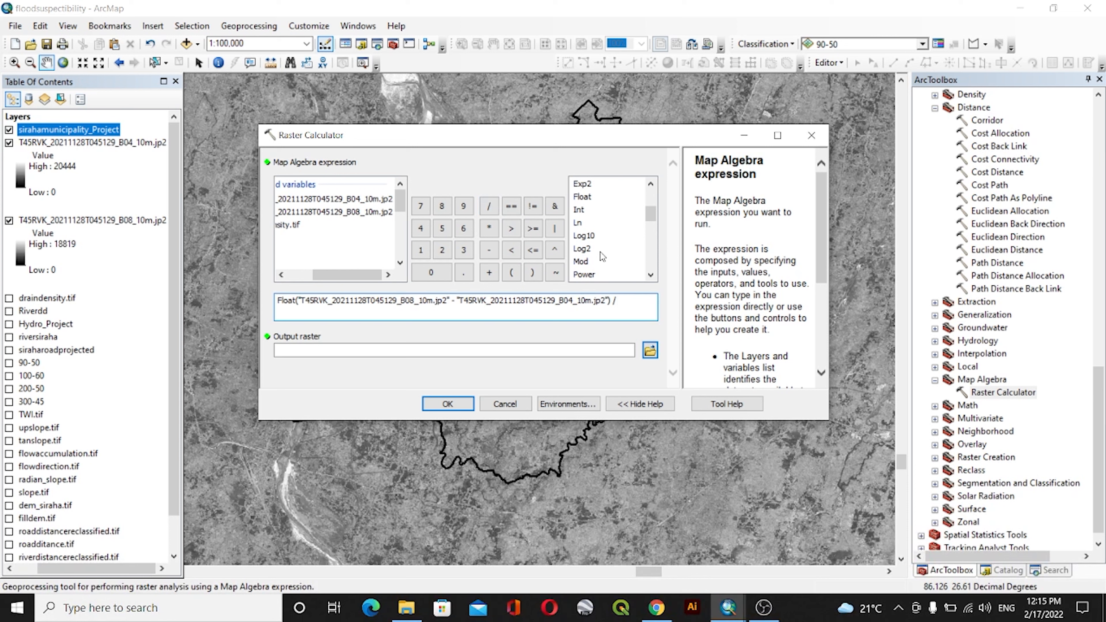
click(582, 196)
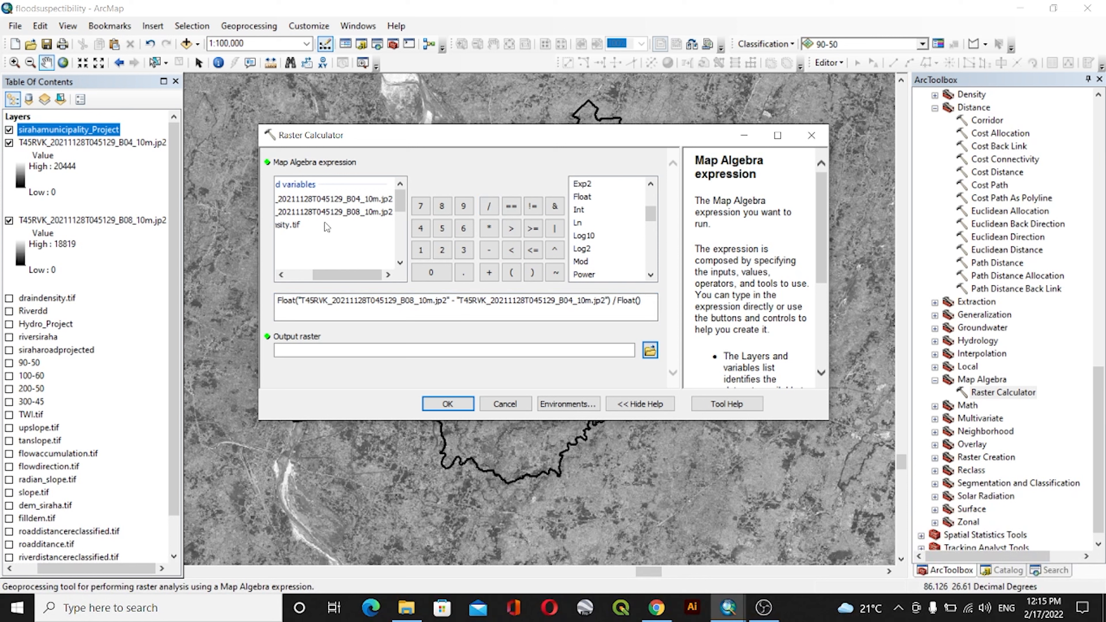
double_click(336, 213)
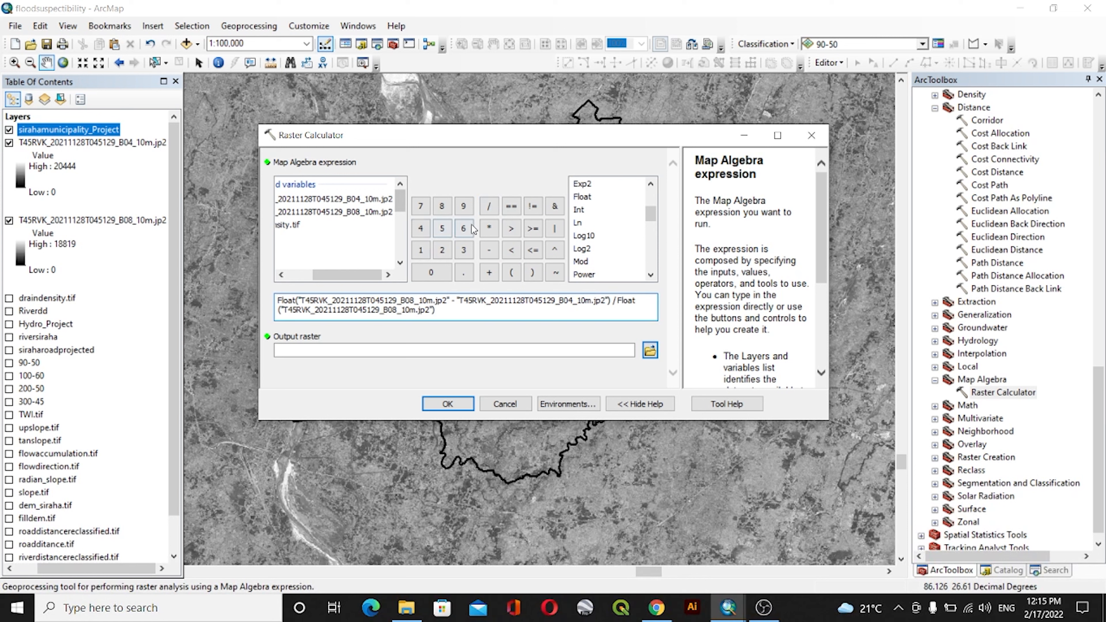
mouse_move(488, 273)
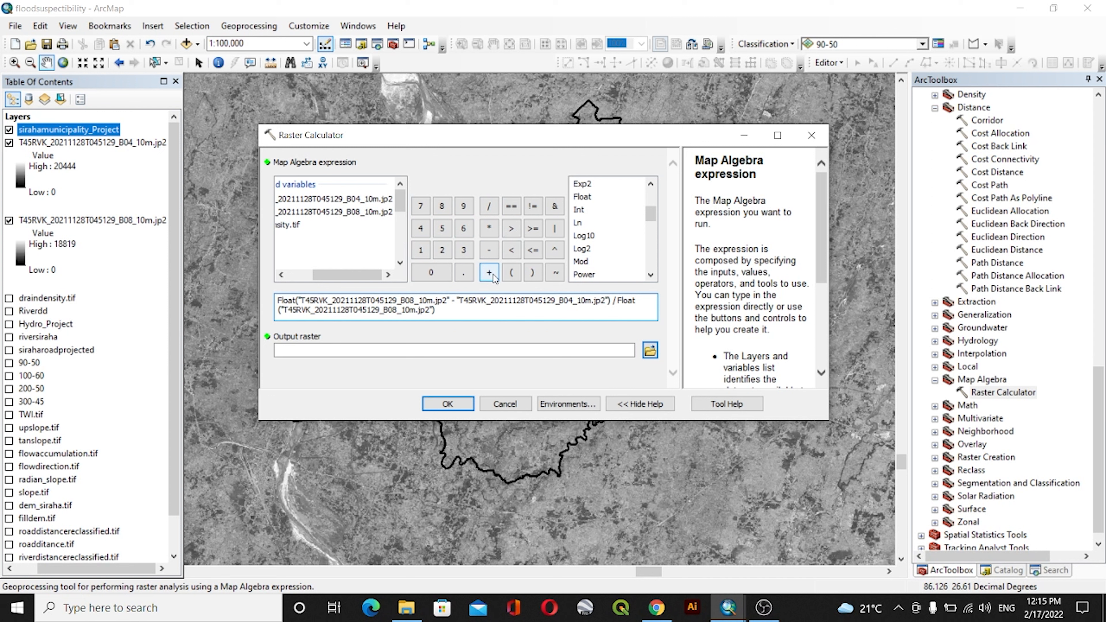
click(488, 274)
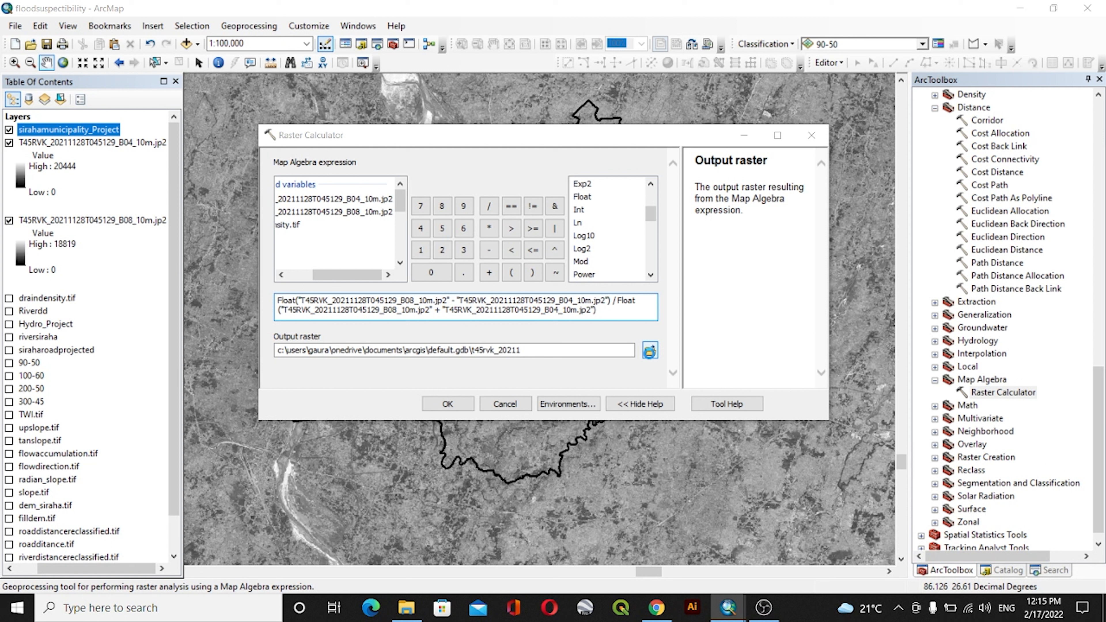
Step: Save the output raster as NDVI.tif in the newflood work folder
click(649, 351)
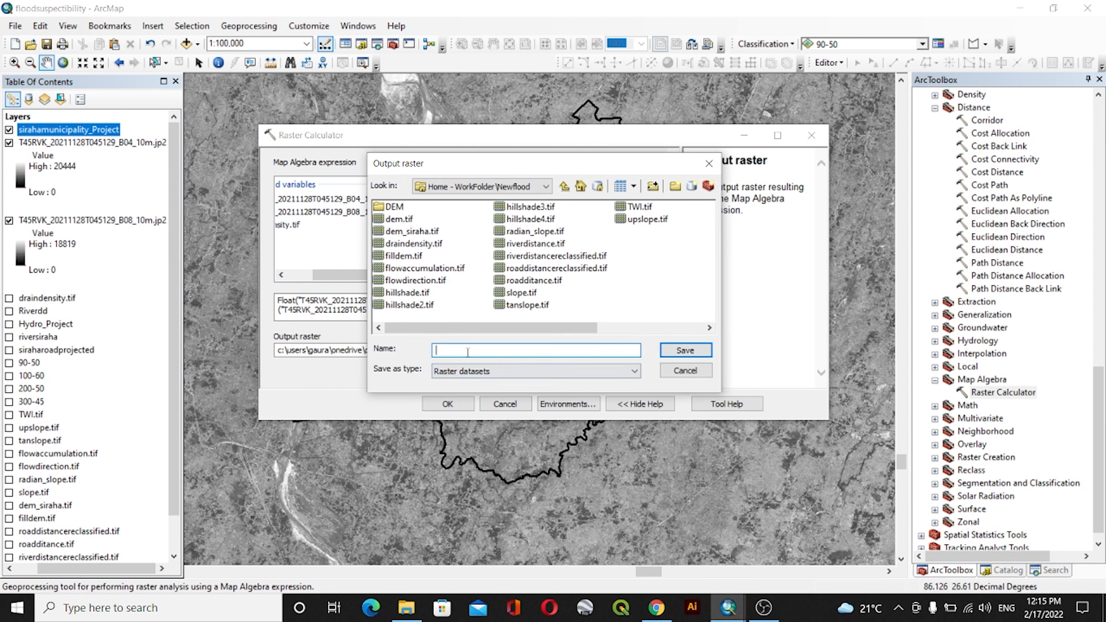
text(N)
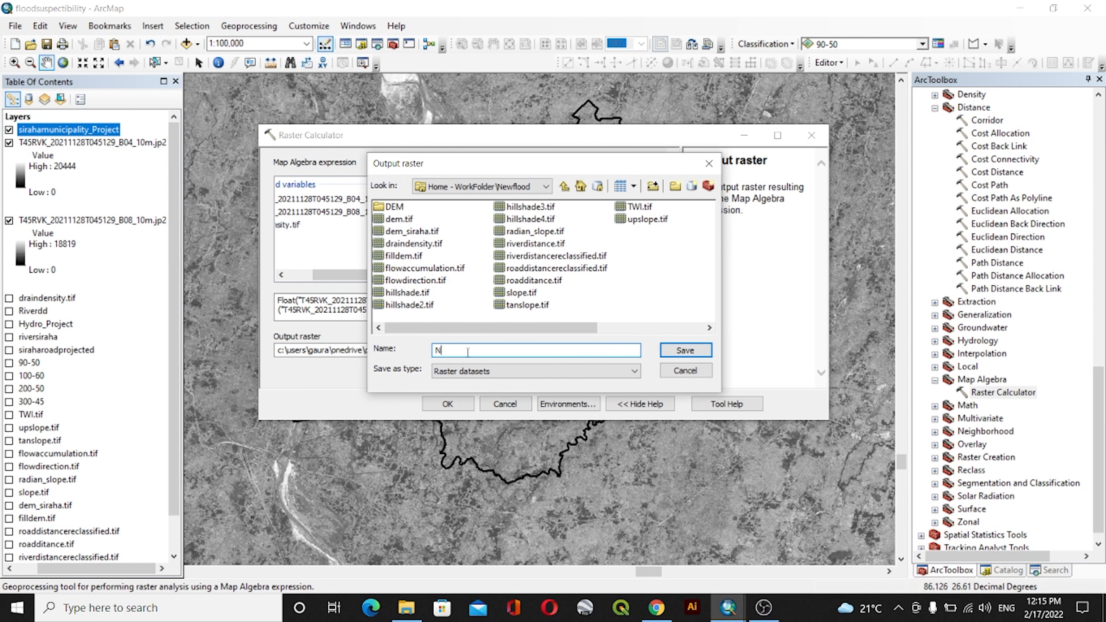
text(DVI)
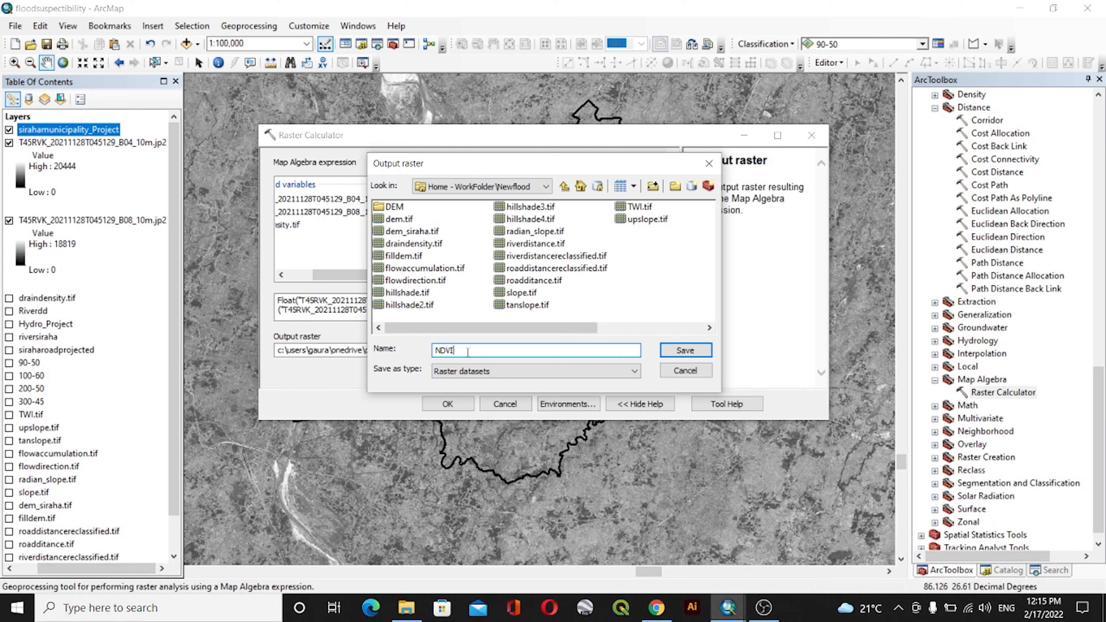
text(.tif)
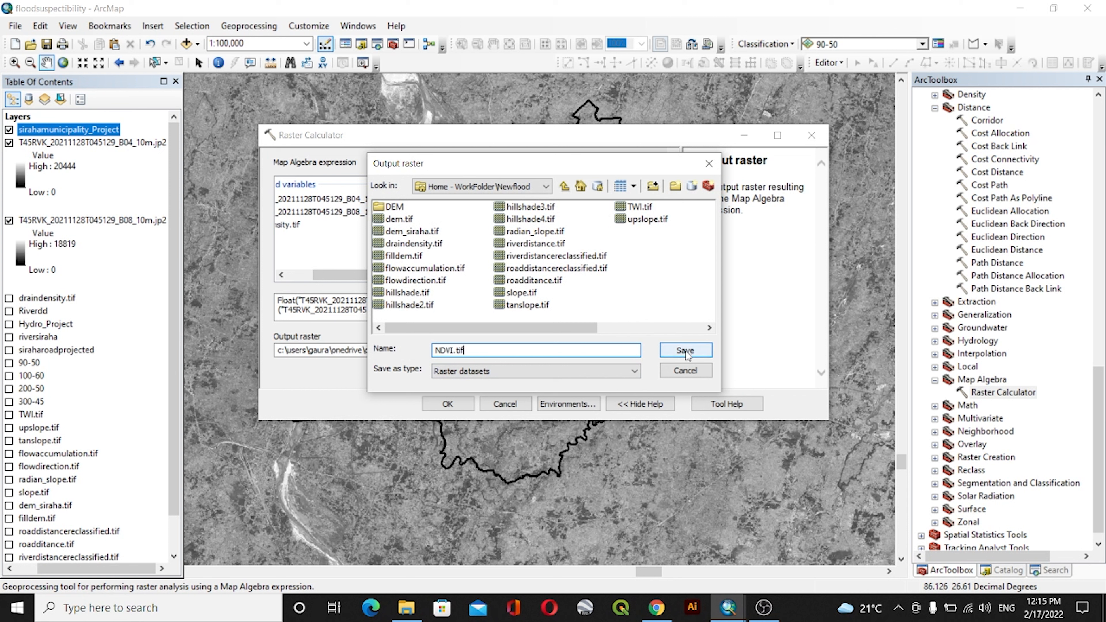
click(683, 351)
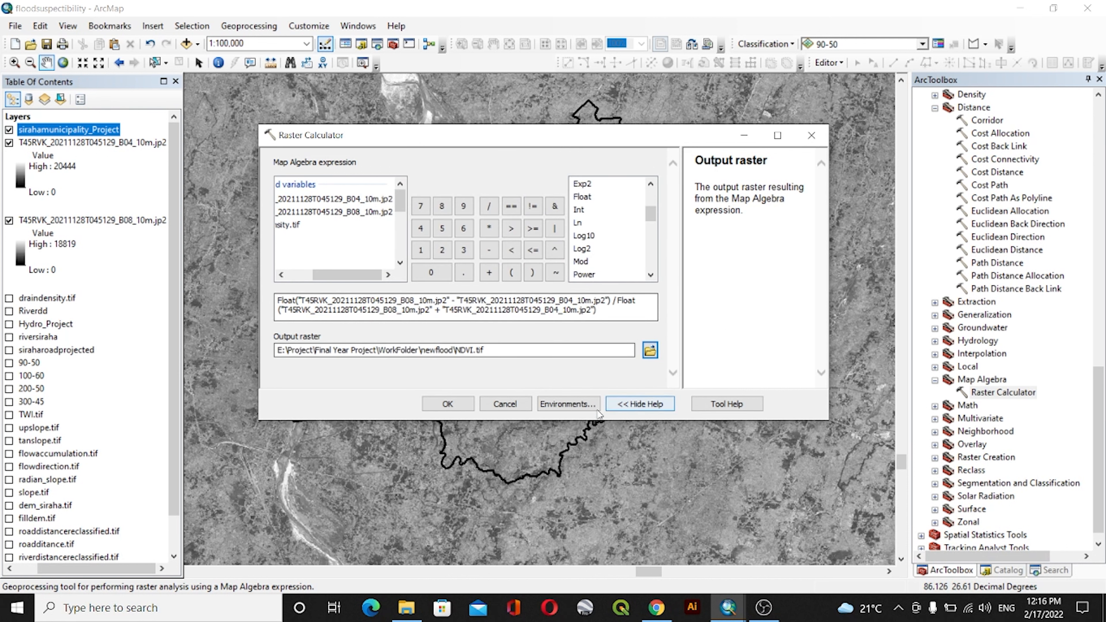
Step: In Environments, set Processing Extent to Same as layer sirahamunicipality_Project
click(568, 403)
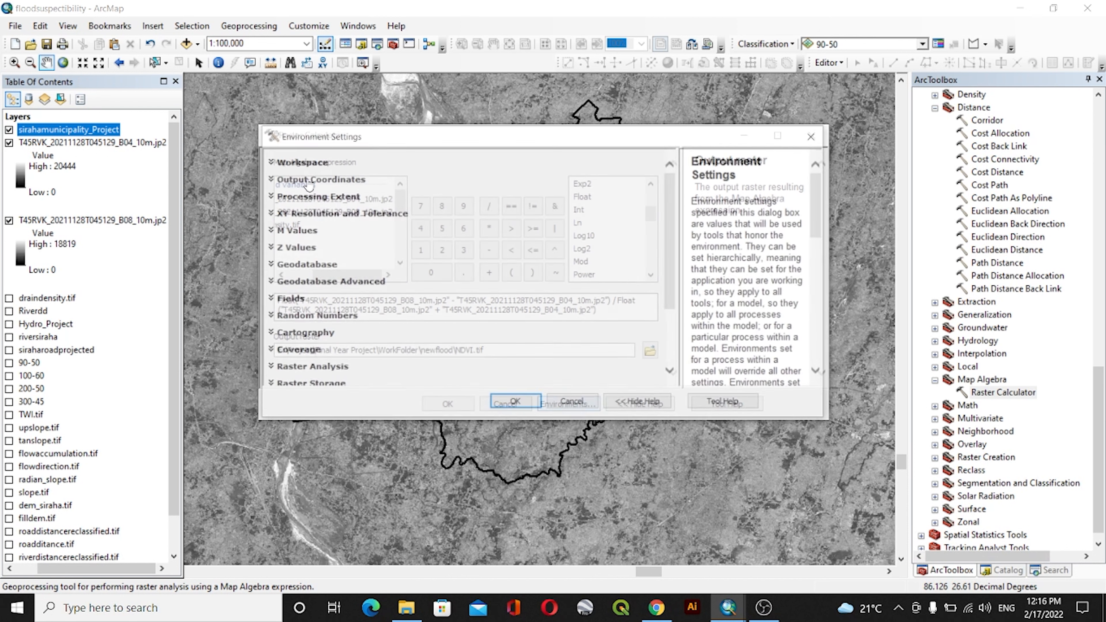
click(314, 195)
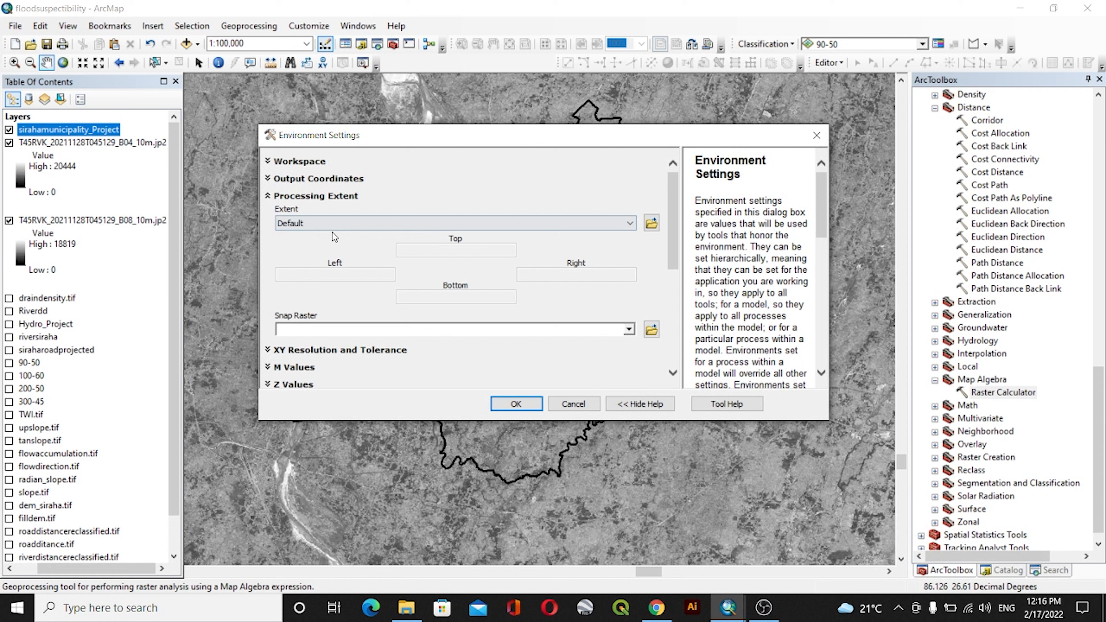
click(628, 223)
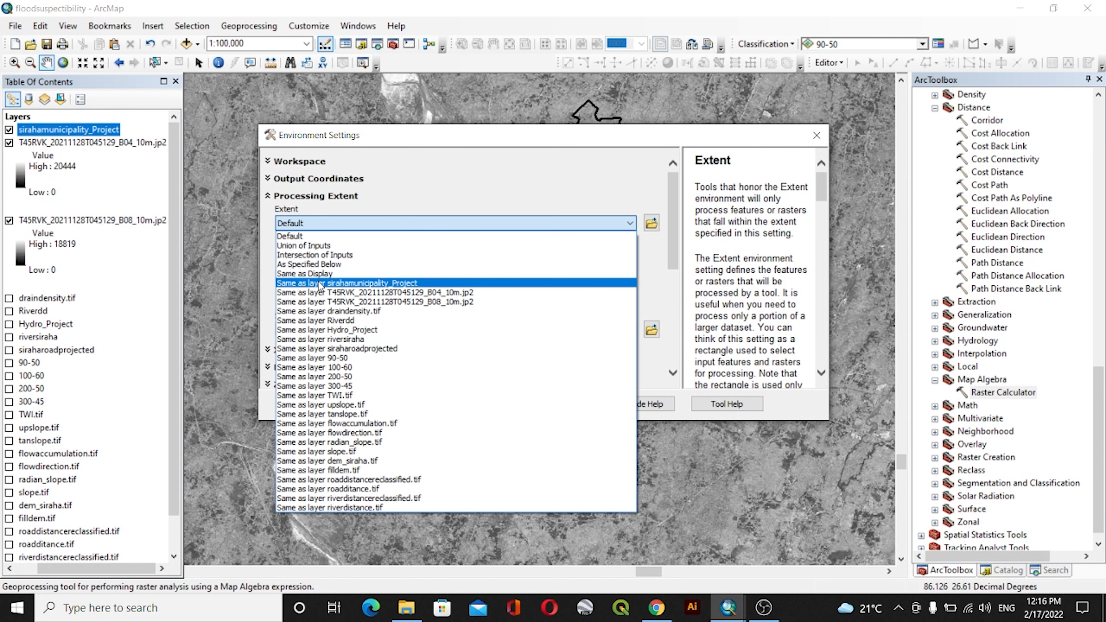
click(347, 283)
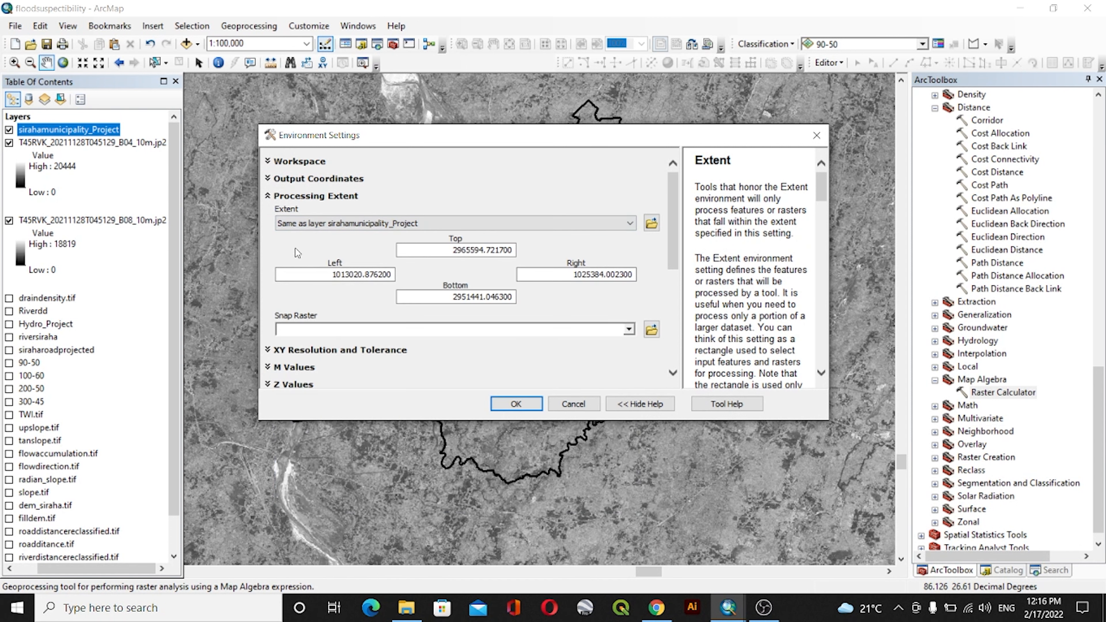
scroll(down, 3)
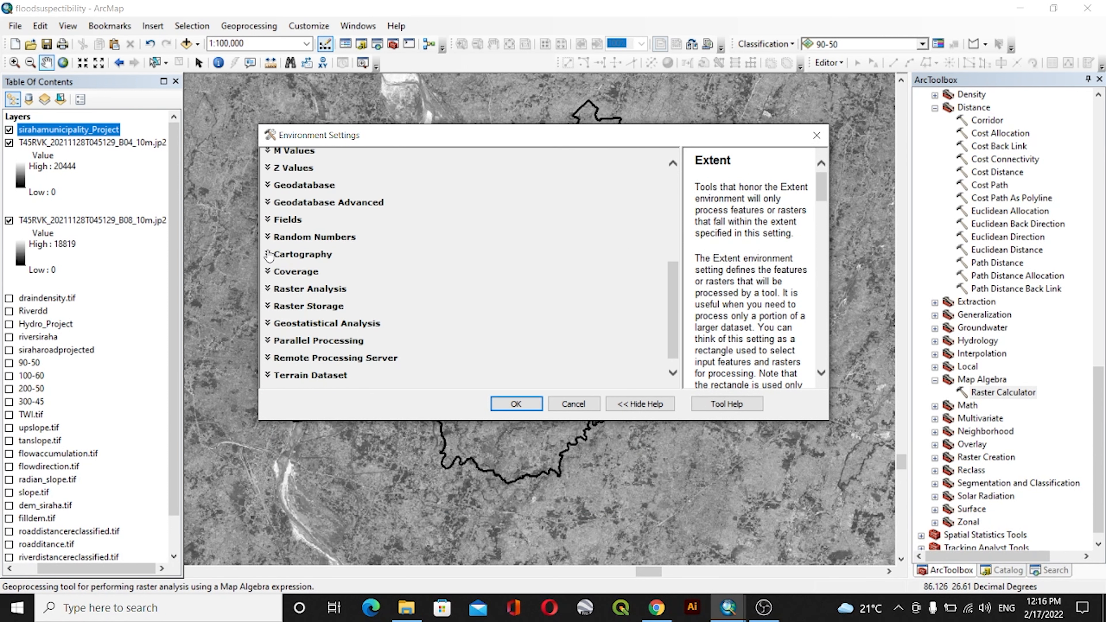
Step: Set the Raster Analysis Mask to sirahamunicipality_Project and confirm the environment settings
click(311, 289)
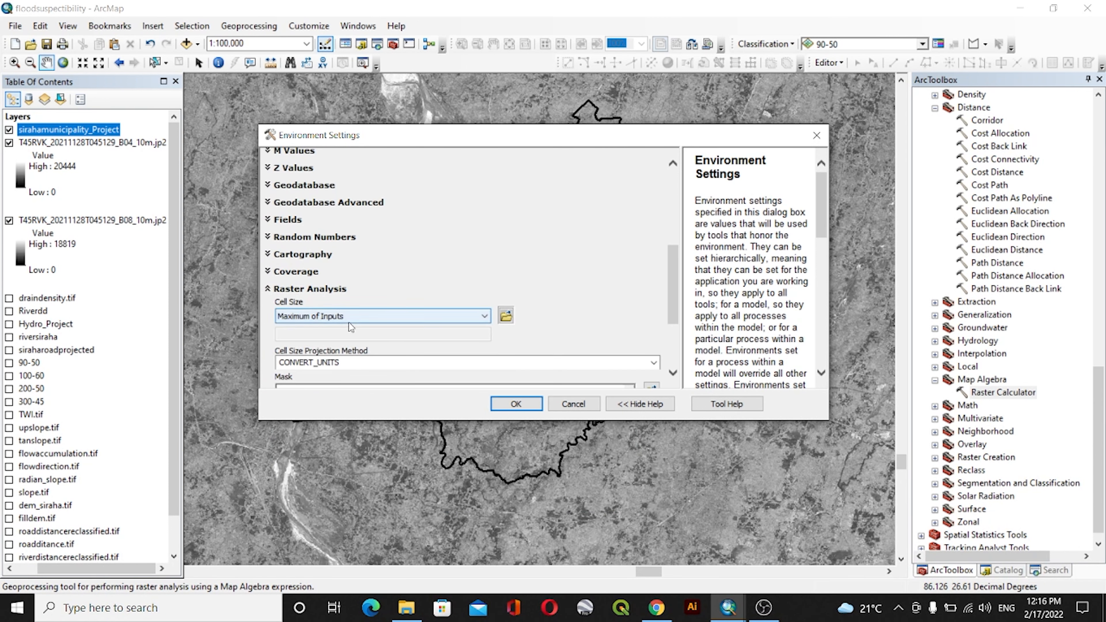
click(627, 319)
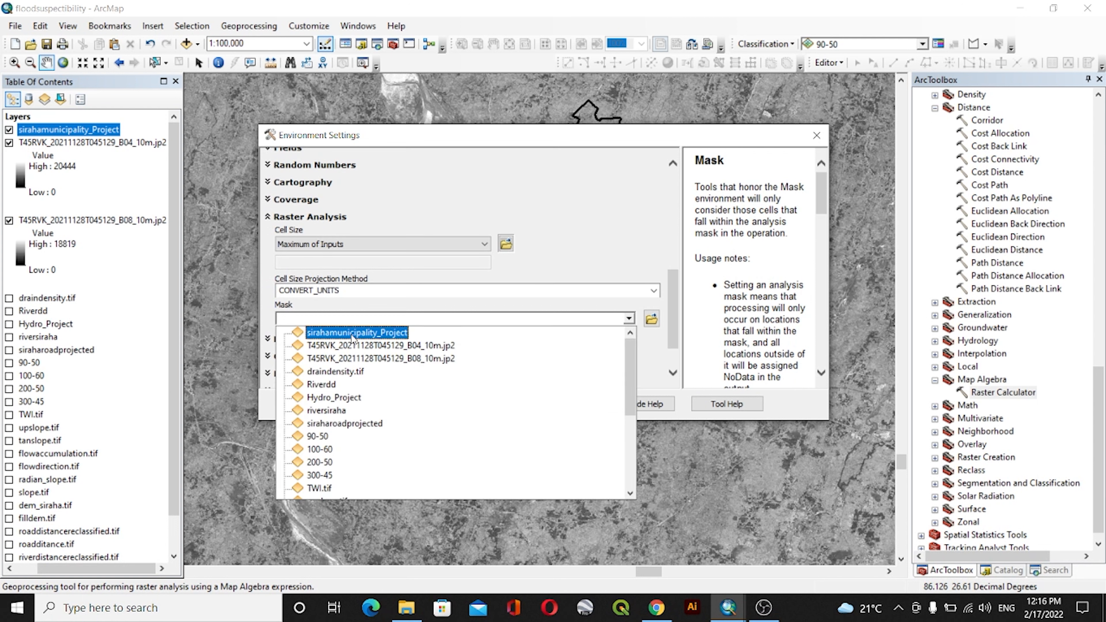
click(356, 332)
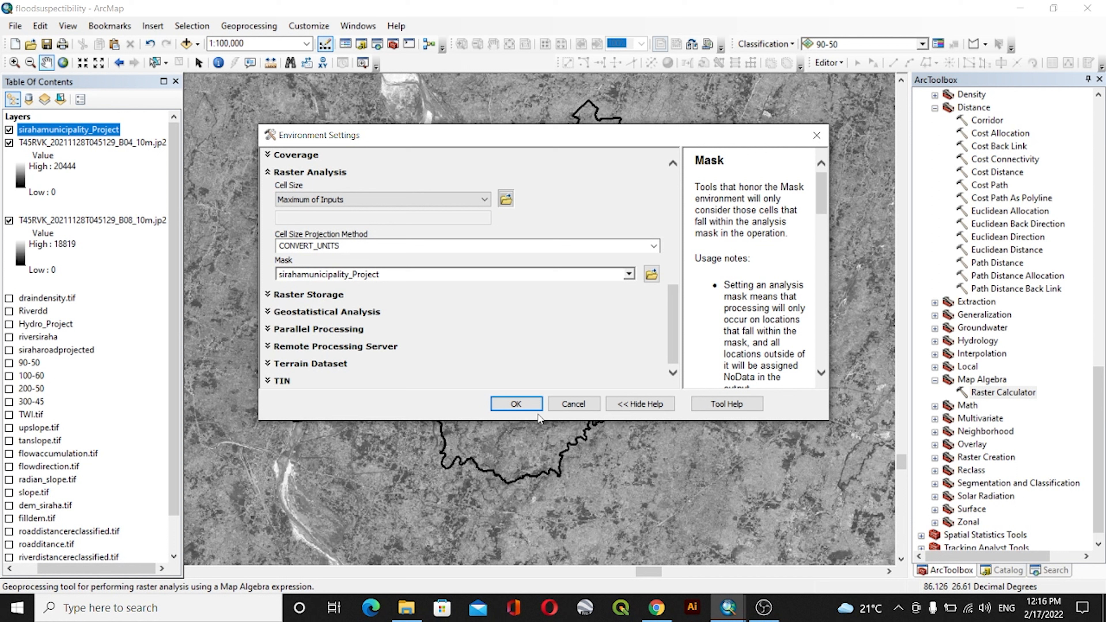
click(515, 403)
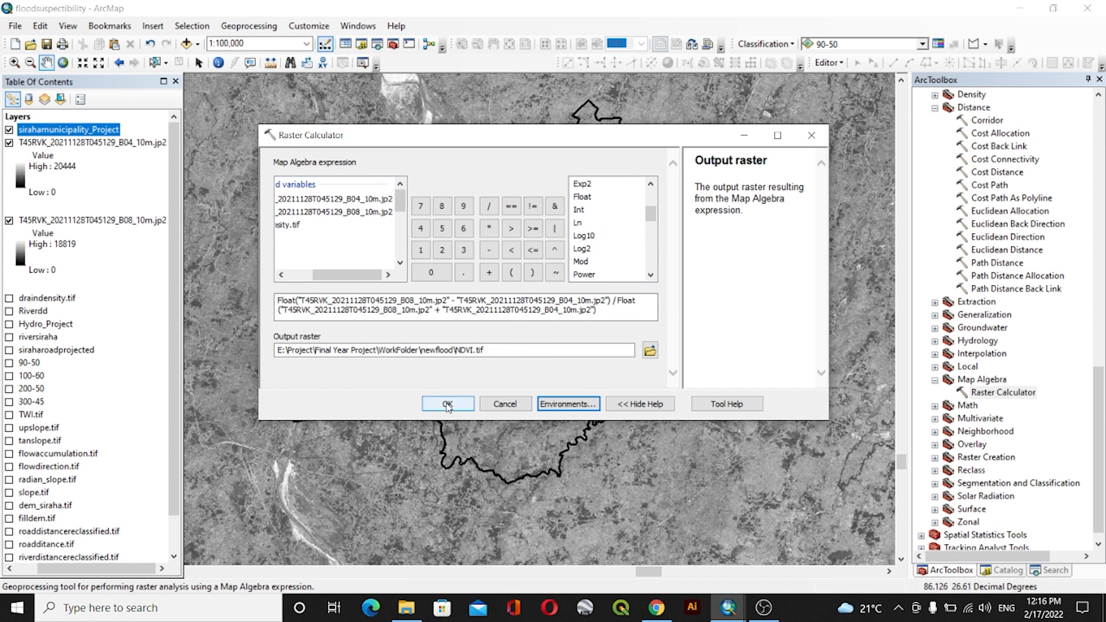
Step: Run the calculation to add the clipped NDVI.tif layer, values -0.489 to 0.839
click(447, 403)
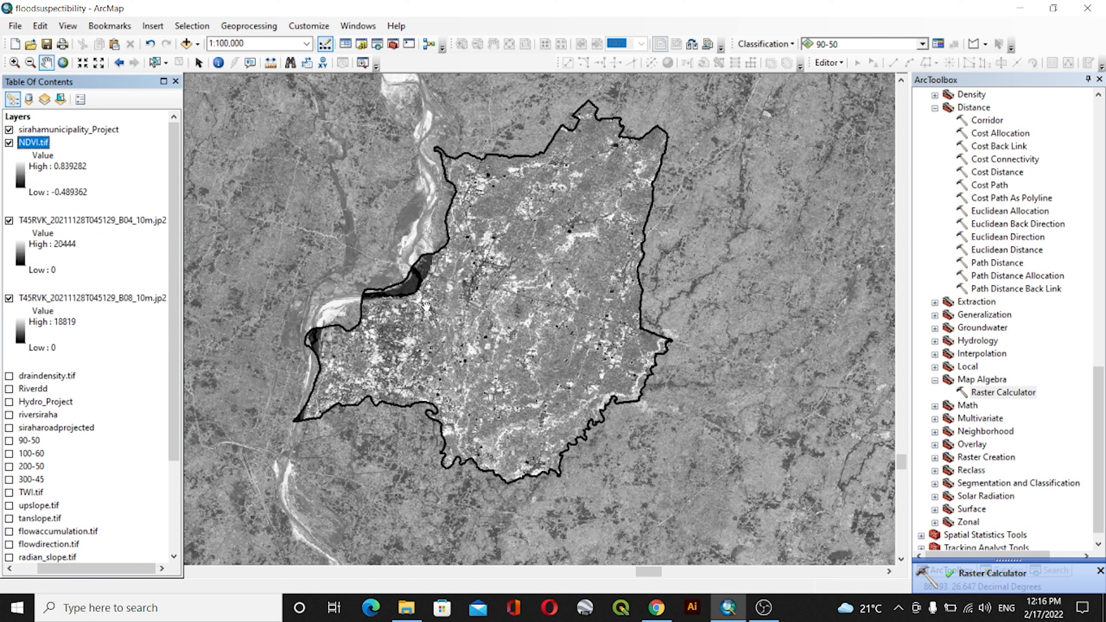
mouse_move(24, 181)
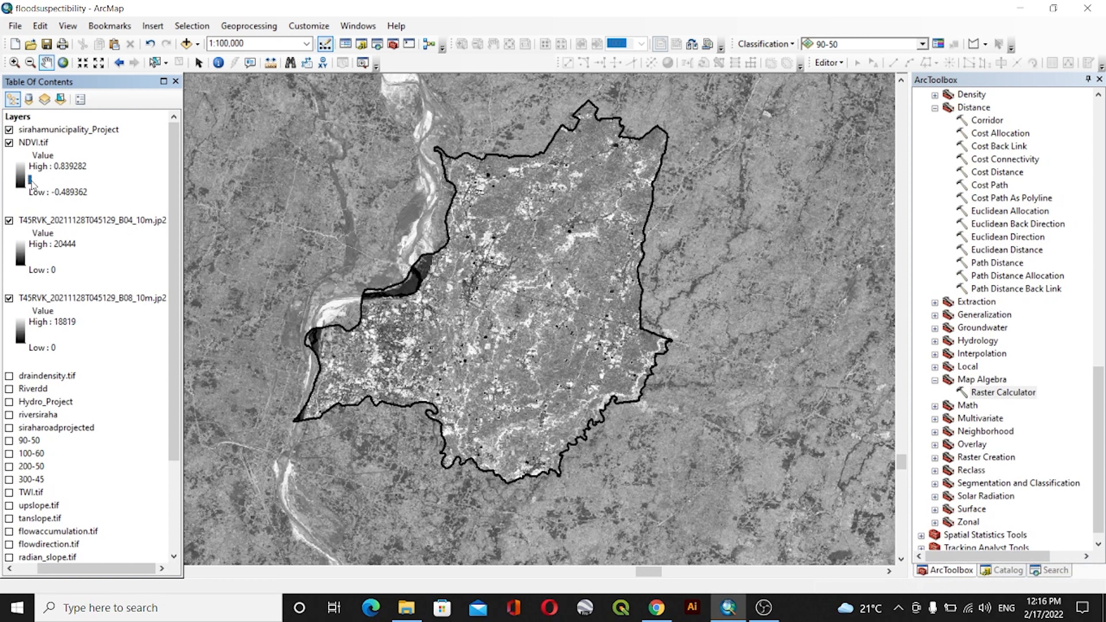
right_click(34, 142)
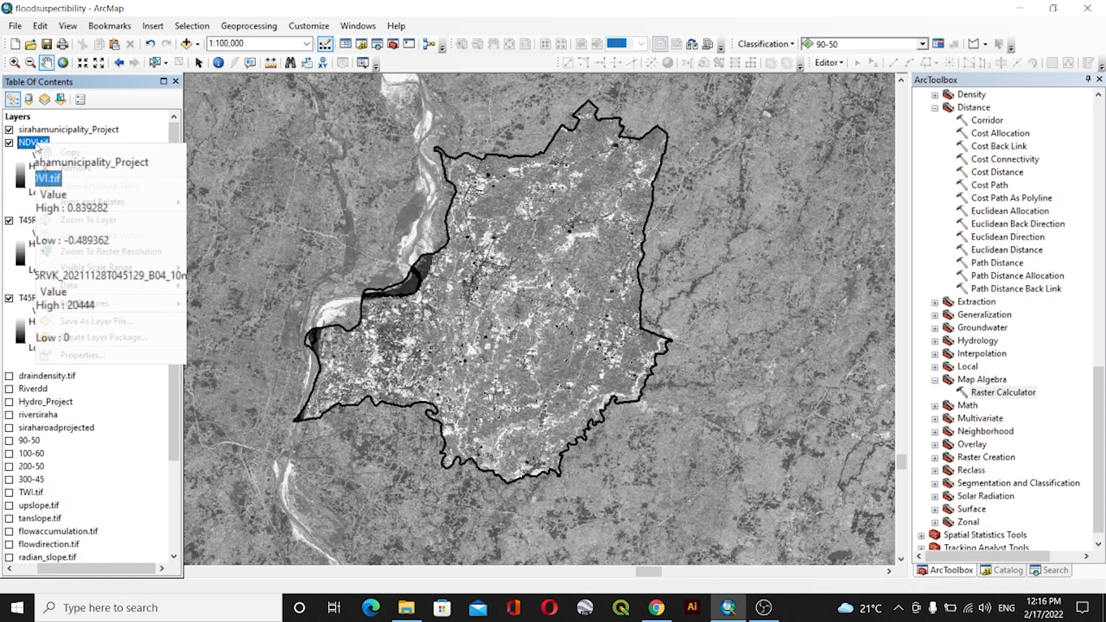
Step: In Symbology, apply the red-yellow-green stretched ramp with Invert ticked to NDVI.tif
click(81, 355)
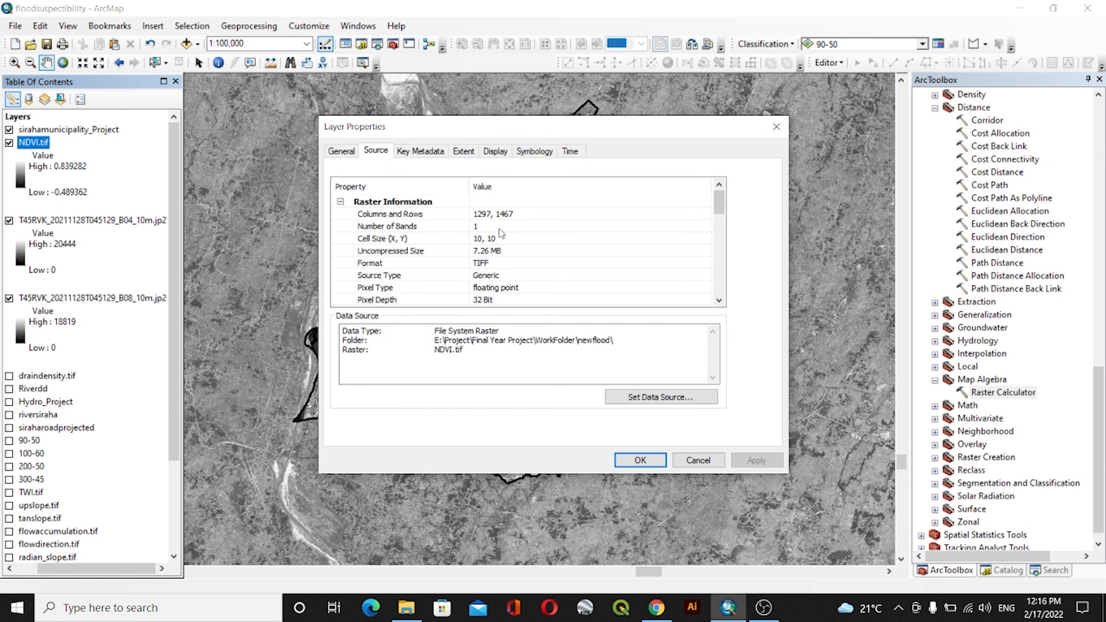
click(535, 150)
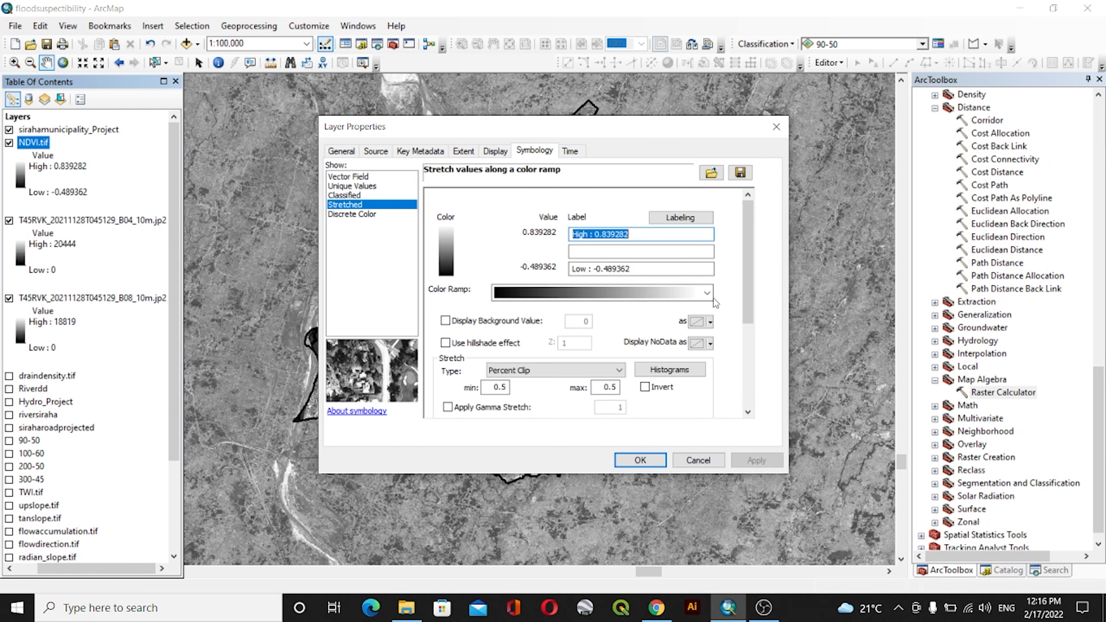
click(707, 293)
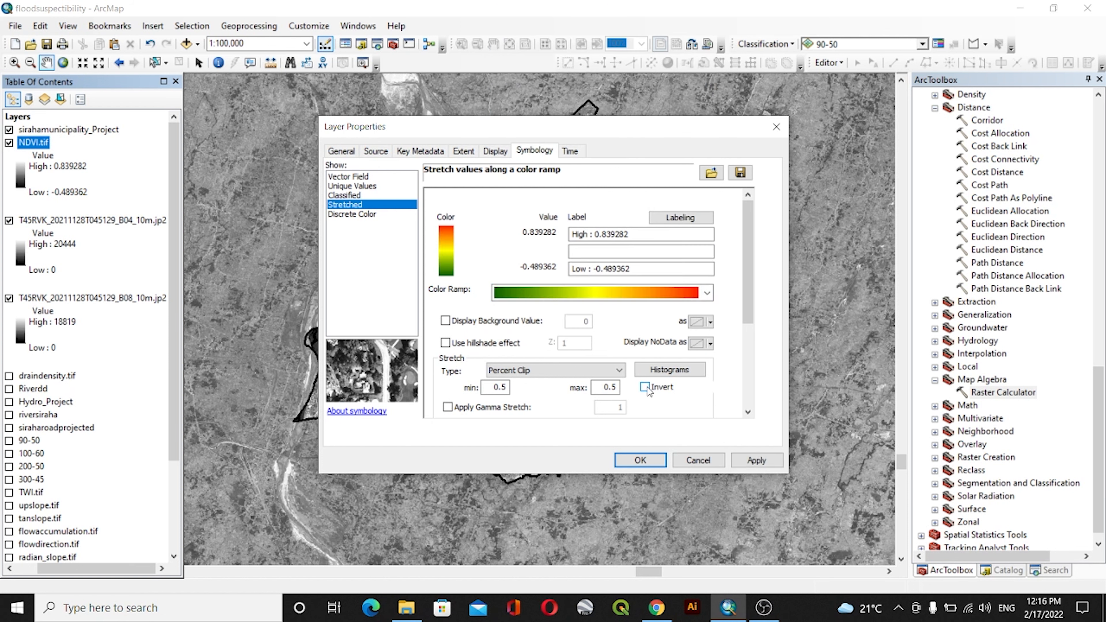
click(645, 386)
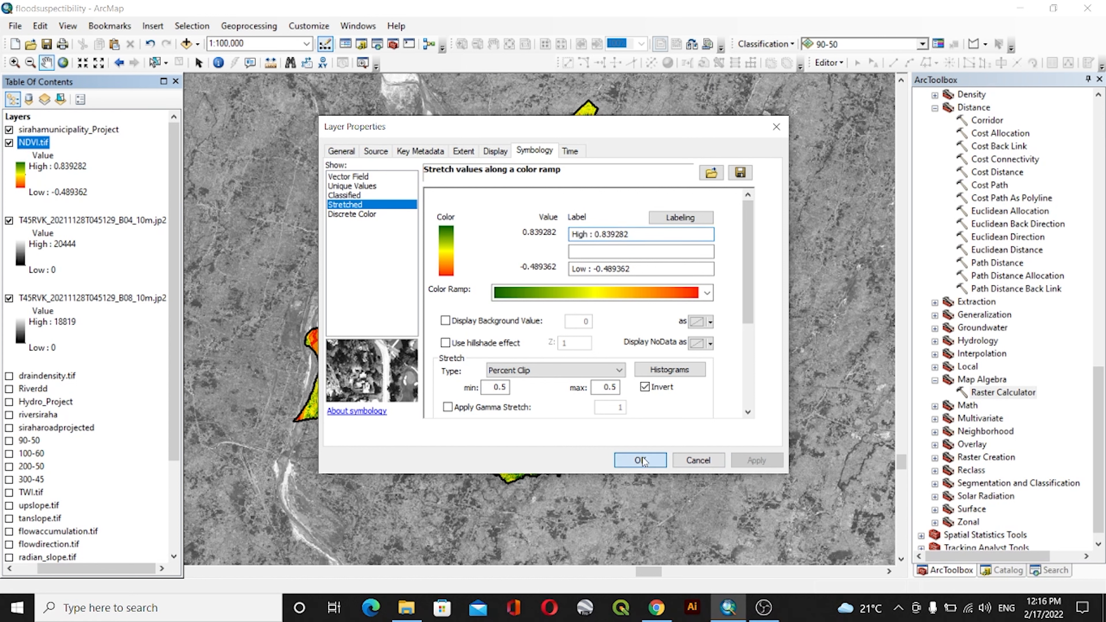
click(638, 460)
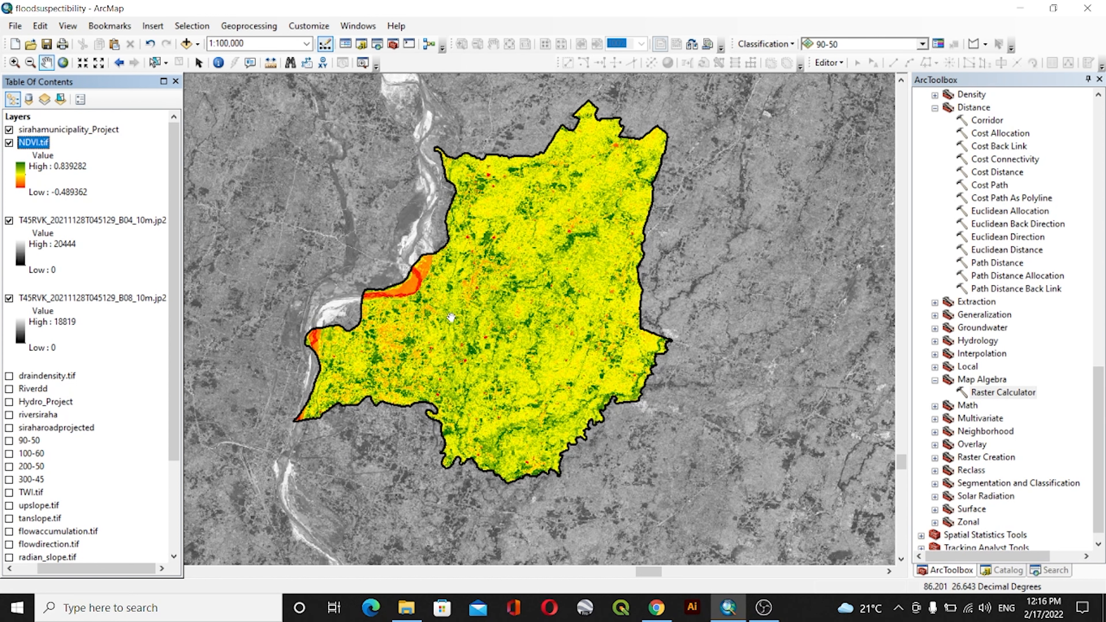
scroll(up, 3)
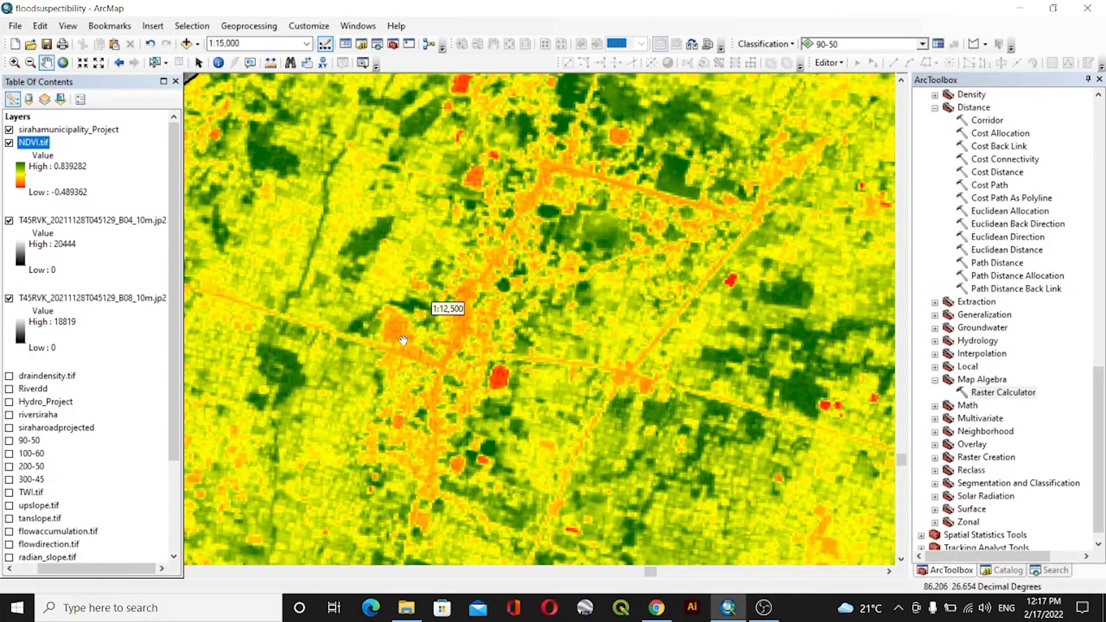
scroll(down, 3)
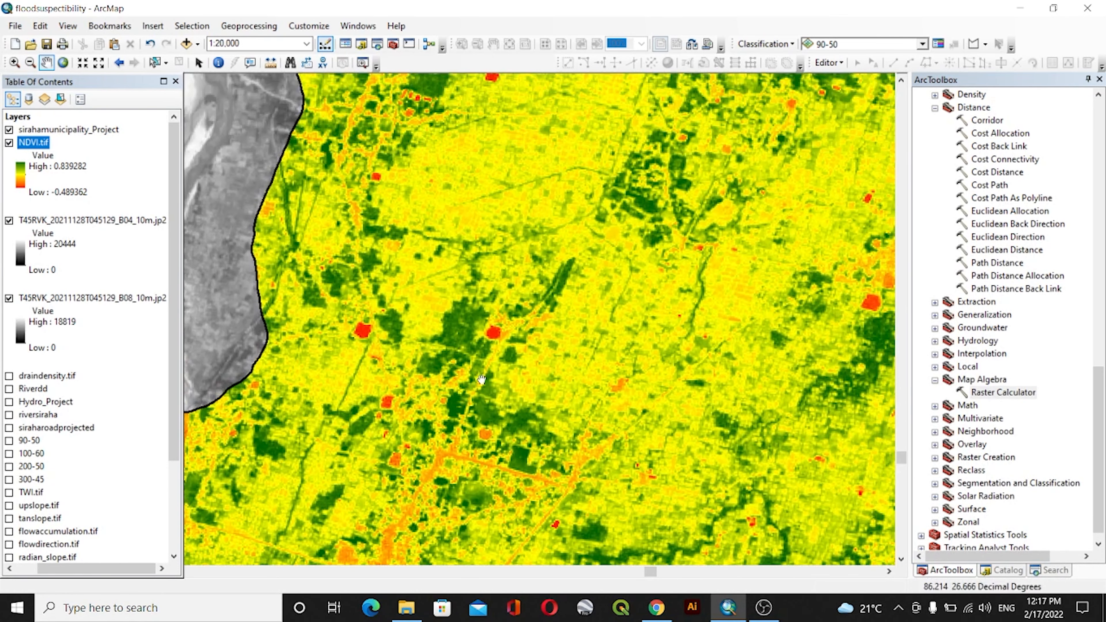
scroll(down, 3)
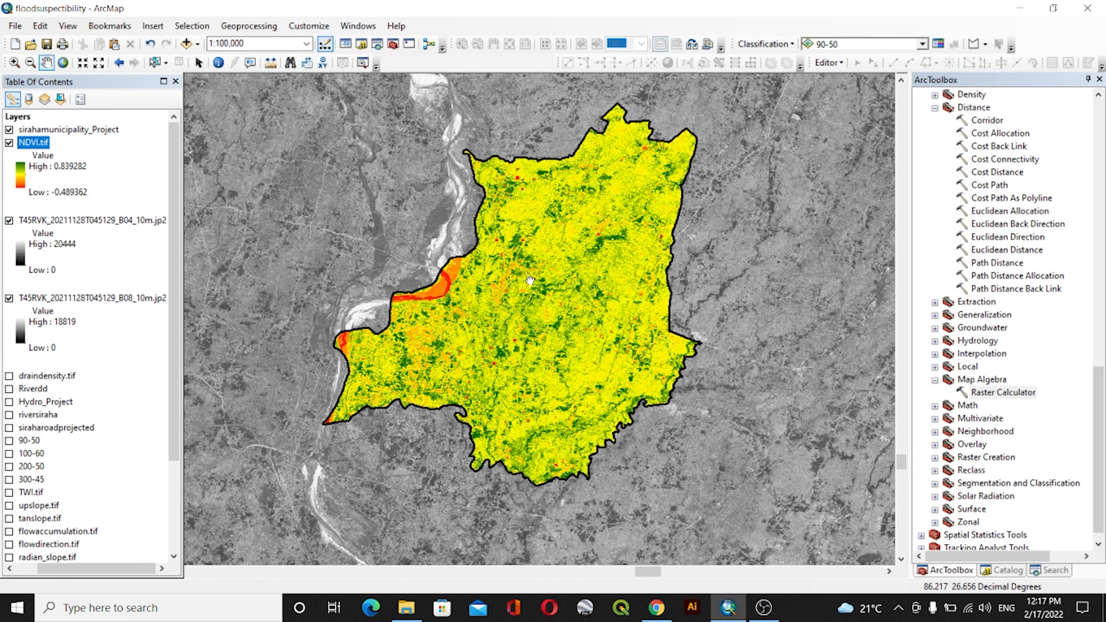
mouse_move(516, 300)
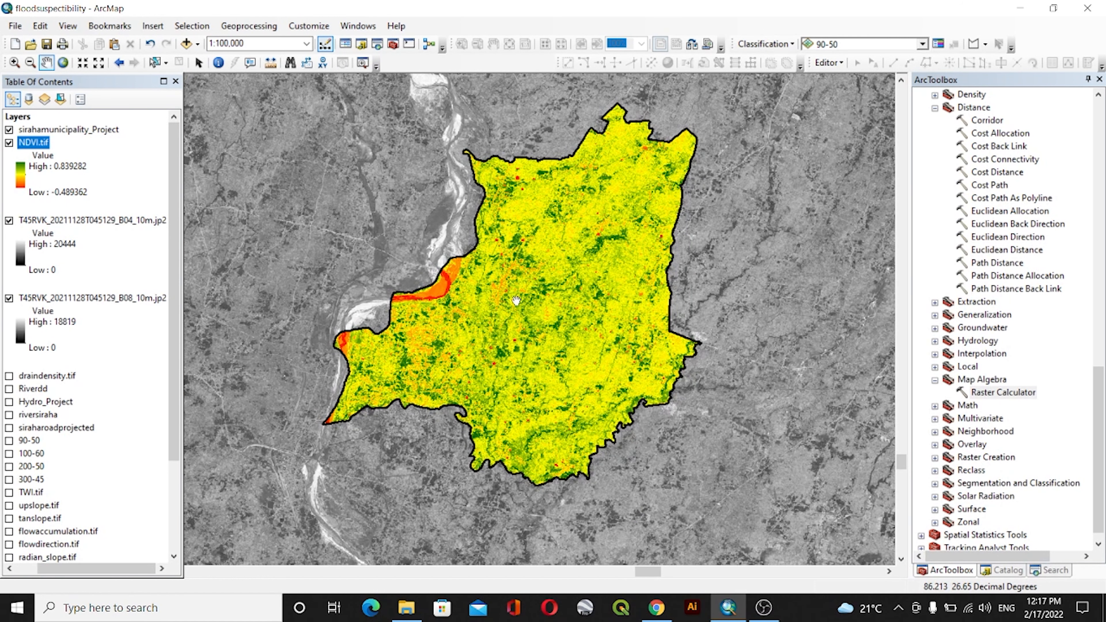